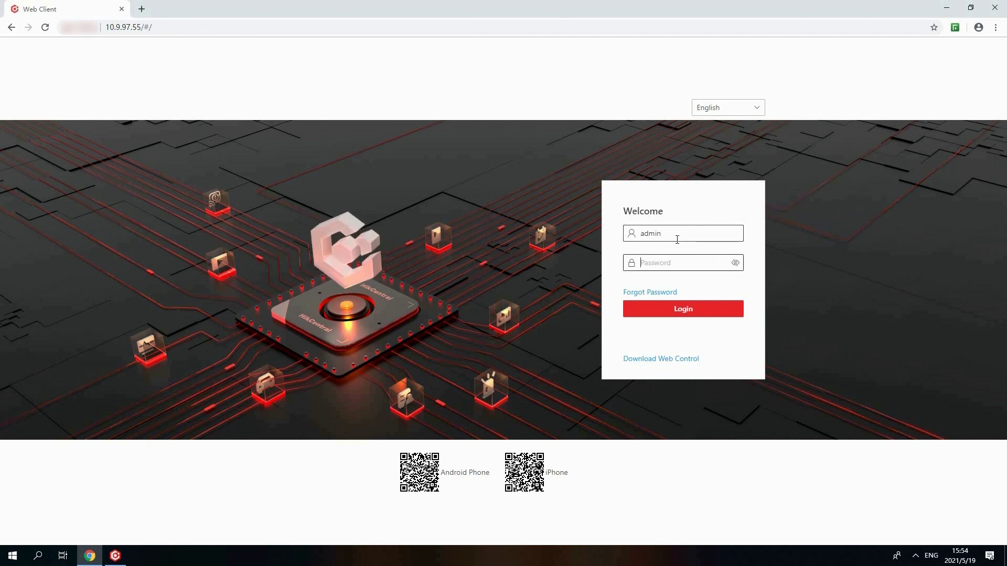
# - Sign in to the Web Client as admin with the admin password
pyautogui.write('password')
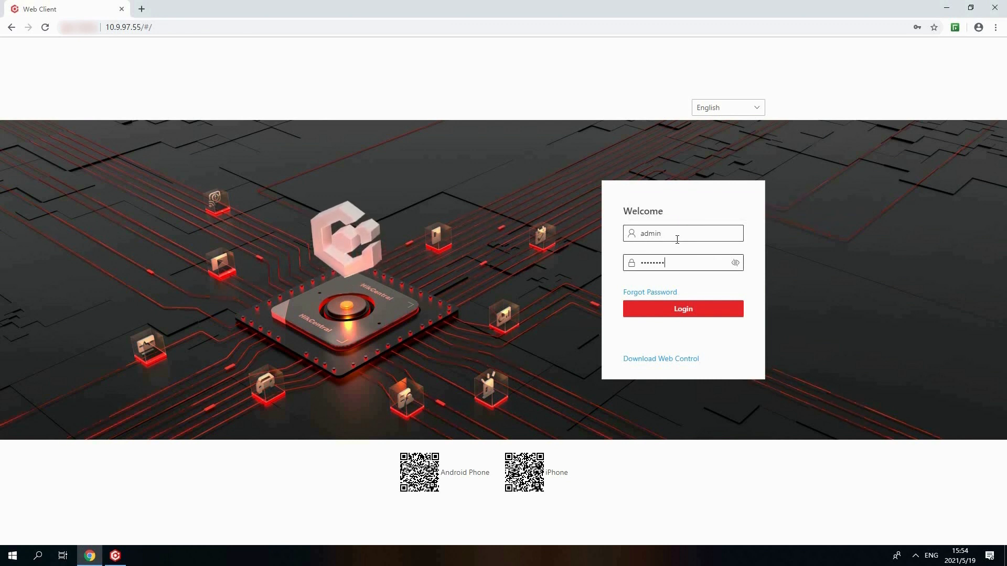
pyautogui.click(682, 308)
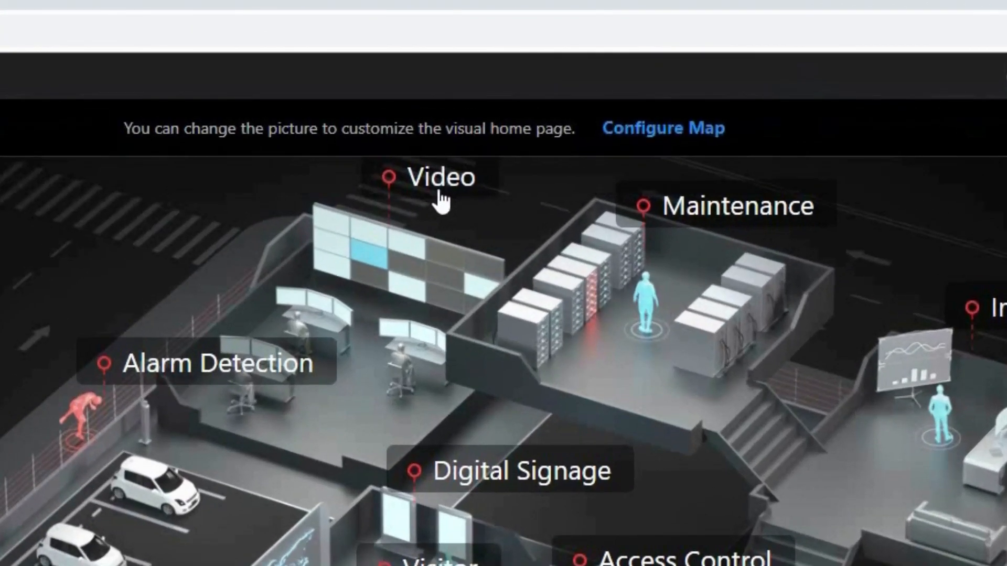
# - Reach the Encoding Device list through the Video wizard's Add Encoding Device guide
pyautogui.click(441, 177)
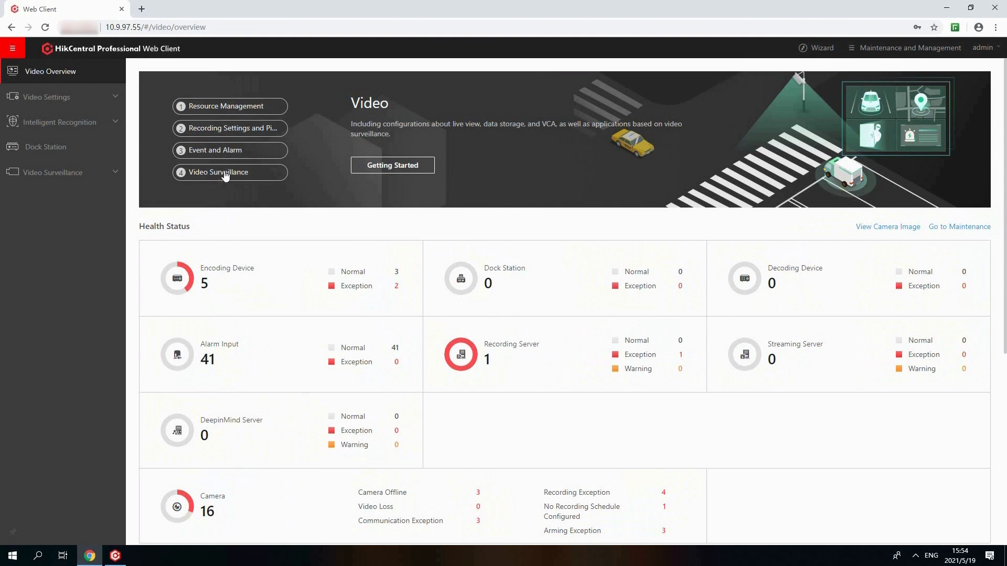
pyautogui.click(815, 47)
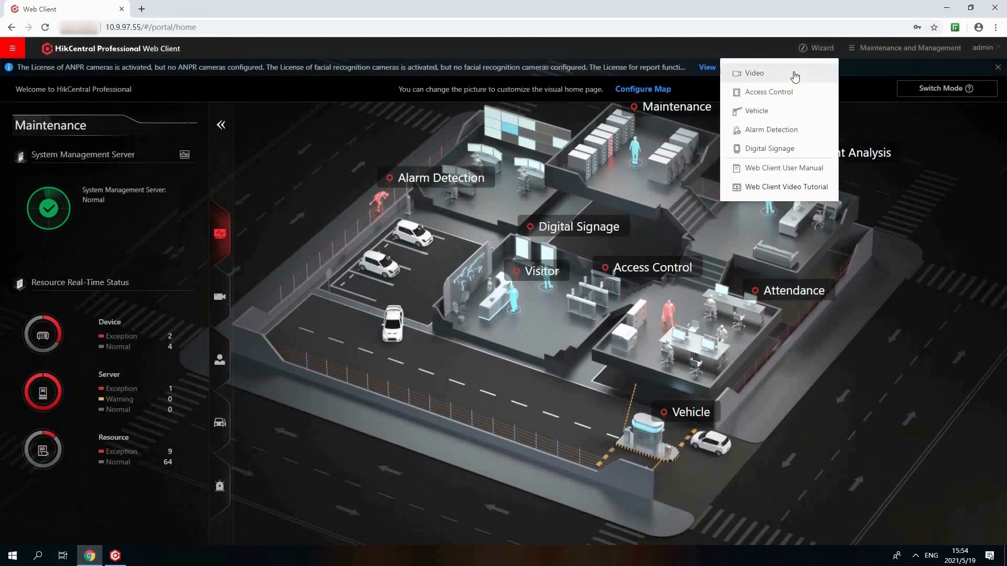
pyautogui.click(820, 47)
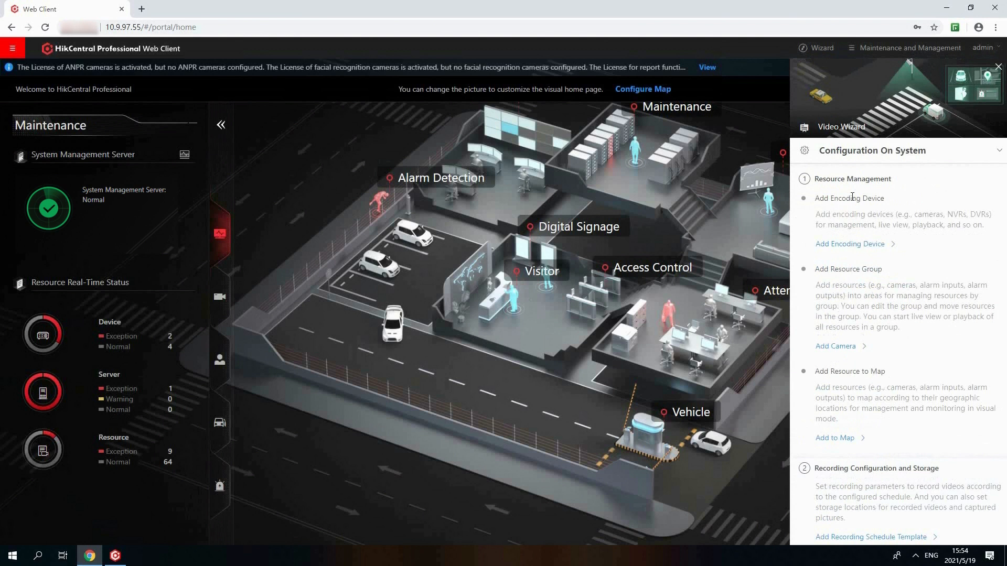
pyautogui.click(849, 243)
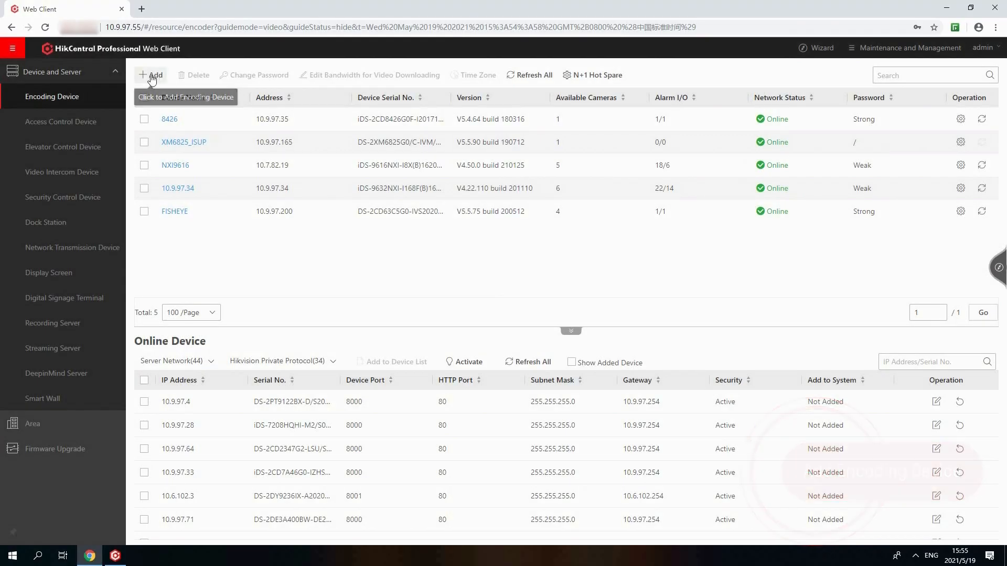
# - Start a new encoding device named DeepinMind NVR at 10.9.97.240 with its password
pyautogui.click(151, 76)
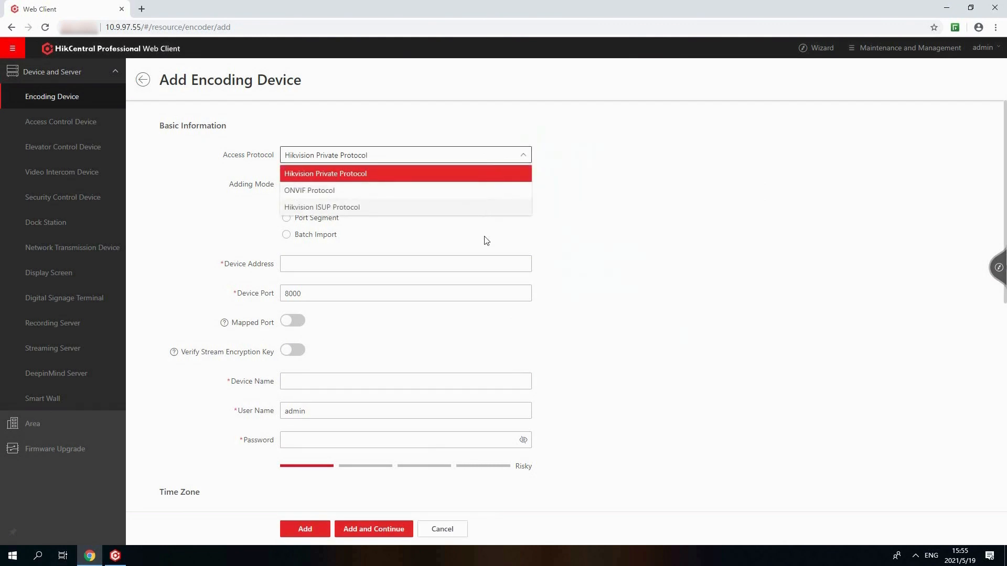
pyautogui.write('DeepinMind NVR')
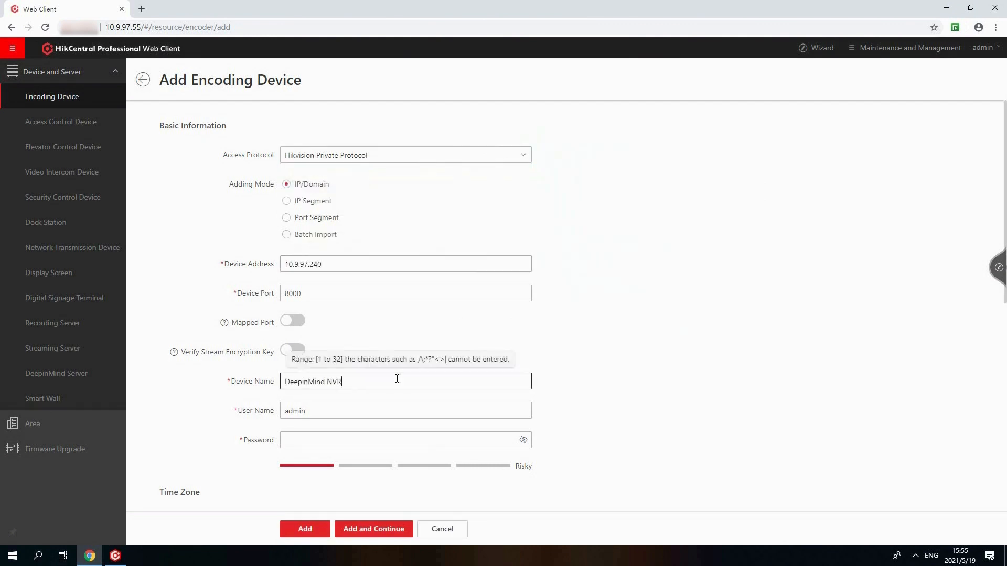
pyautogui.write('password')
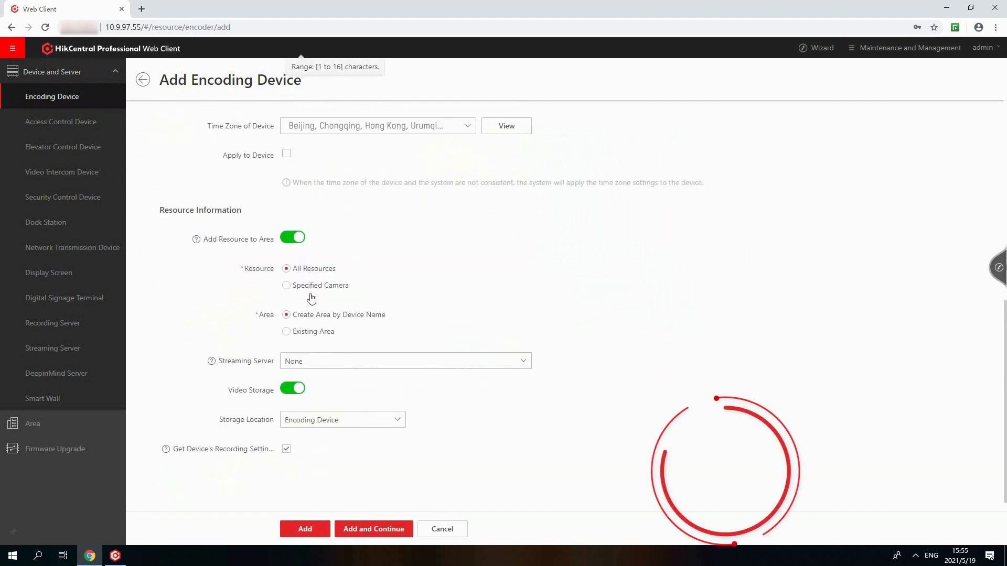
pyautogui.click(287, 285)
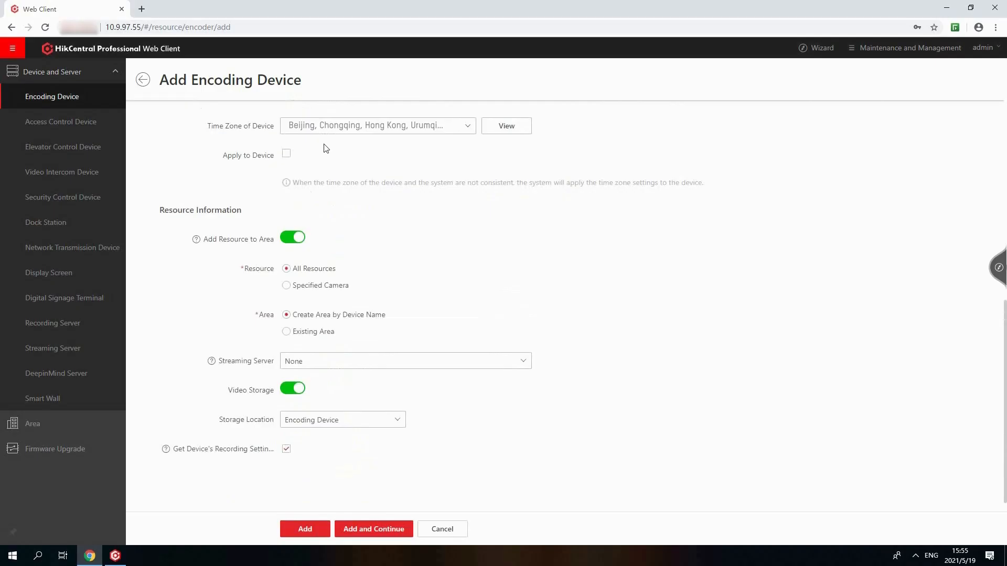
pyautogui.moveTo(386, 404)
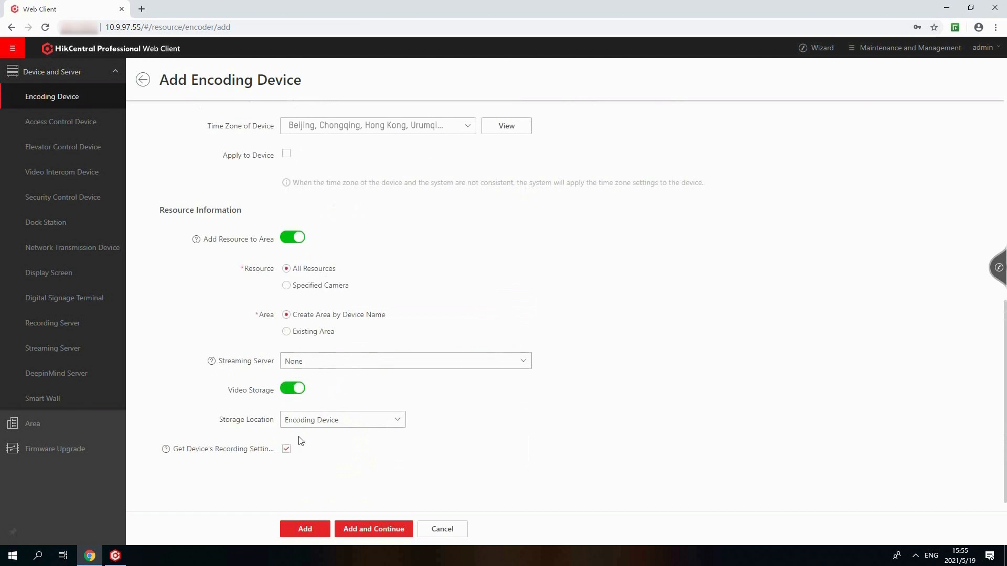
# - Keep storage on the encoding device, fetch its recording settings, and add the device
pyautogui.click(342, 420)
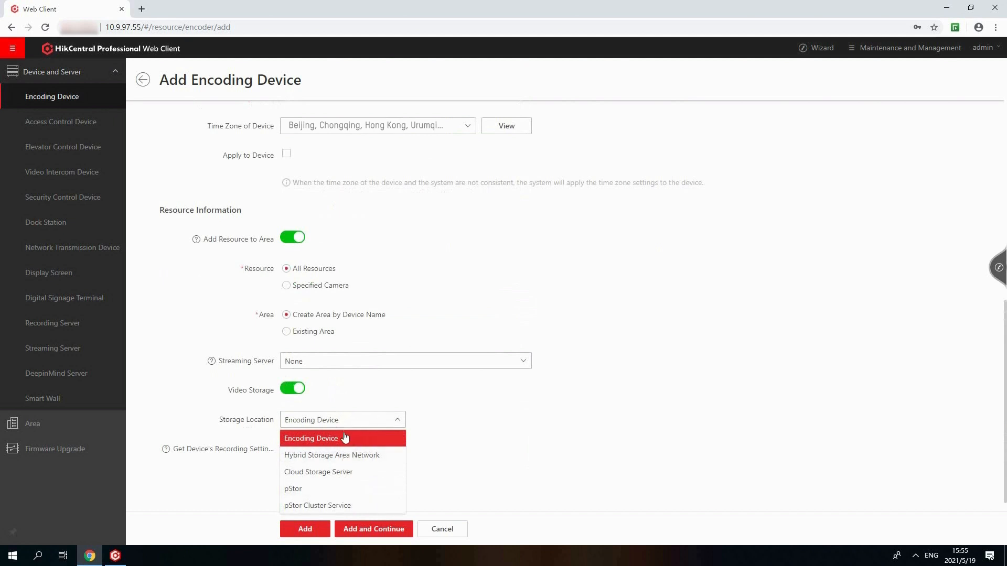
pyautogui.click(311, 438)
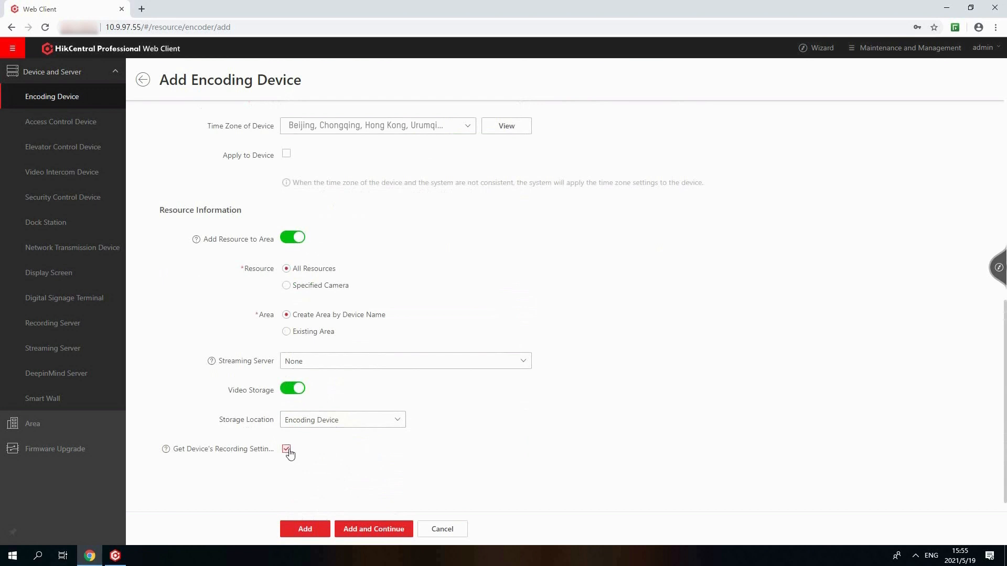
pyautogui.click(304, 528)
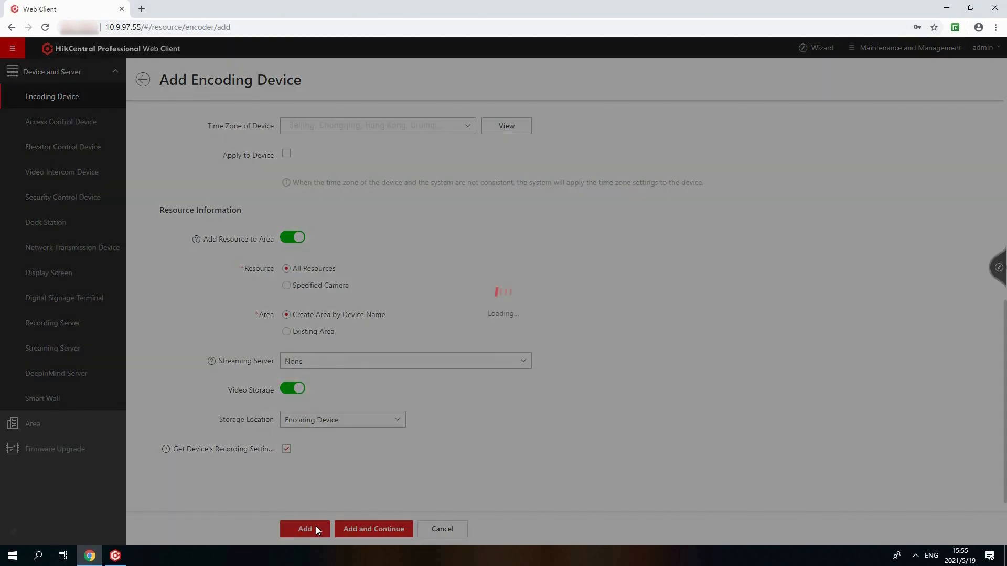
pyautogui.click(304, 529)
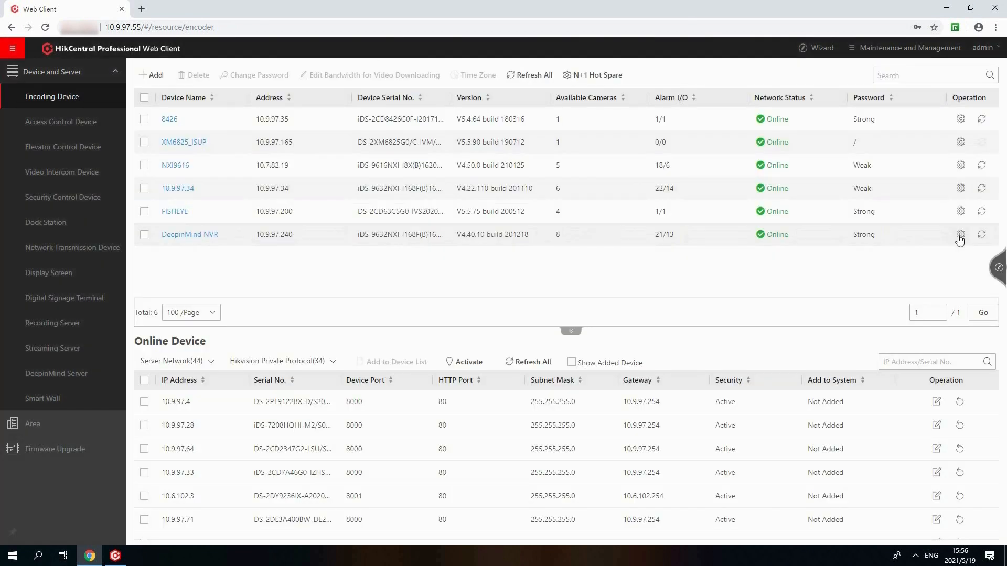
# - Show the DeepinMind NVR area's 8 cameras via the Video wizard's Add Camera guide
pyautogui.click(961, 234)
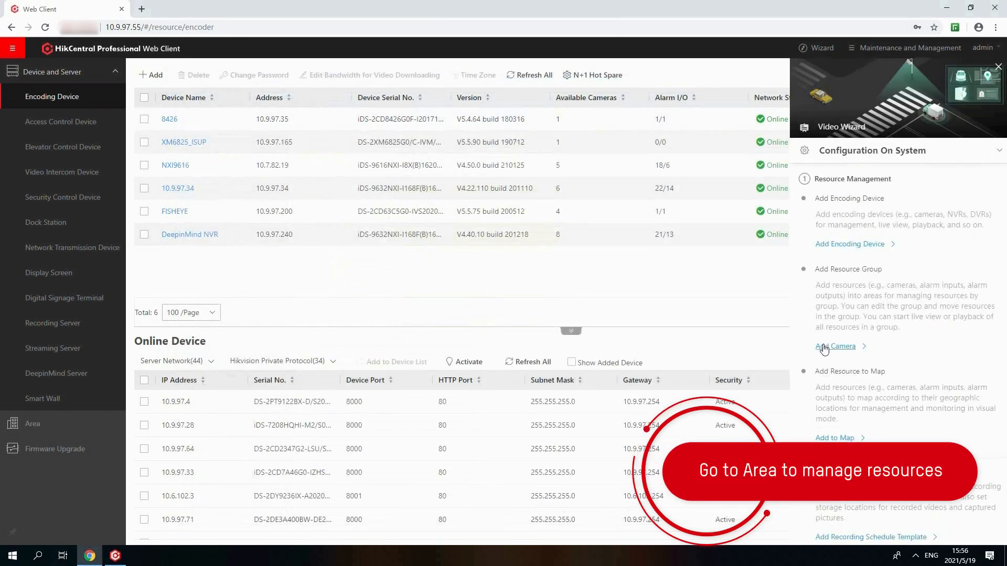
pyautogui.click(836, 346)
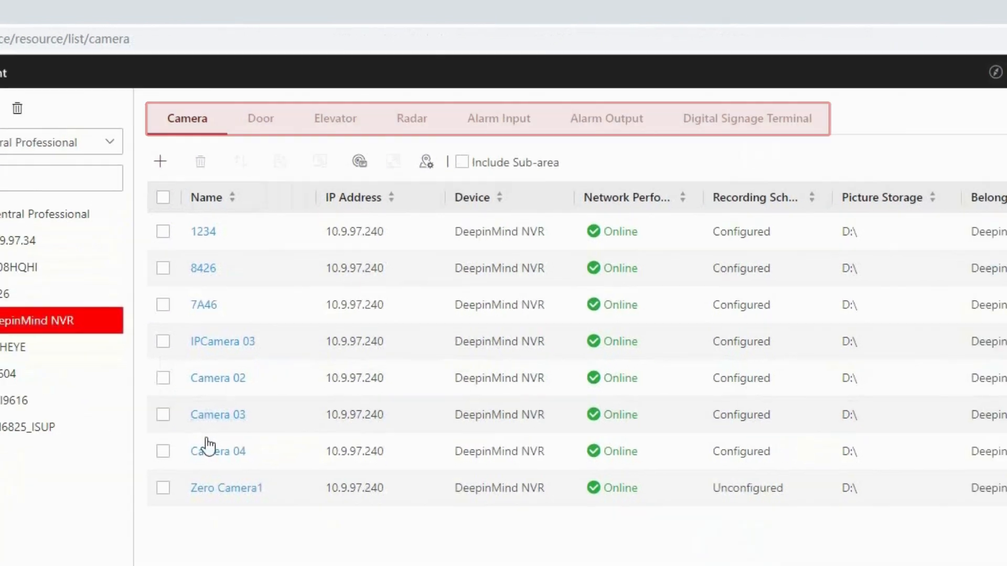
# - Rename camera 8426 to East Gate in its edit page
pyautogui.click(159, 161)
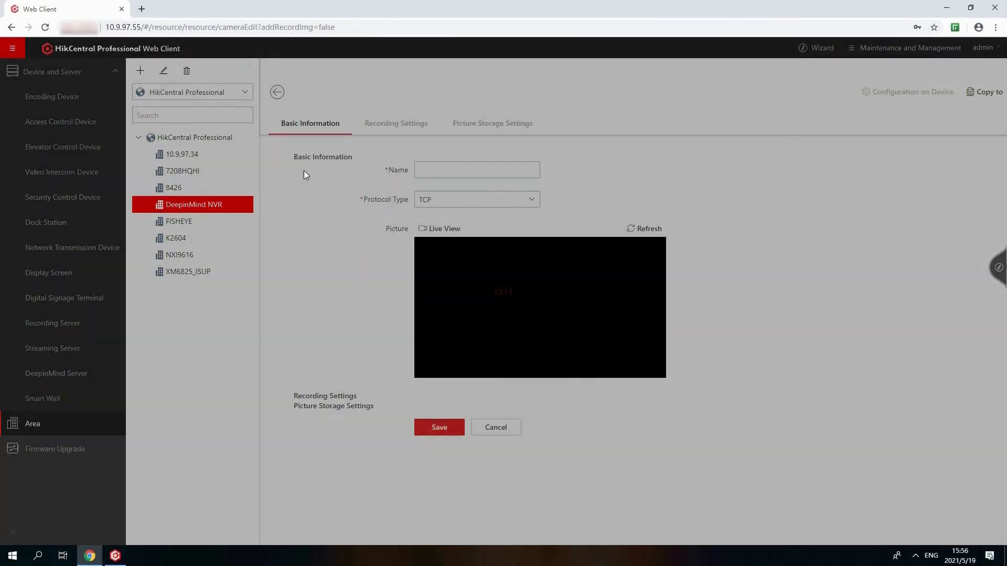
pyautogui.write('E')
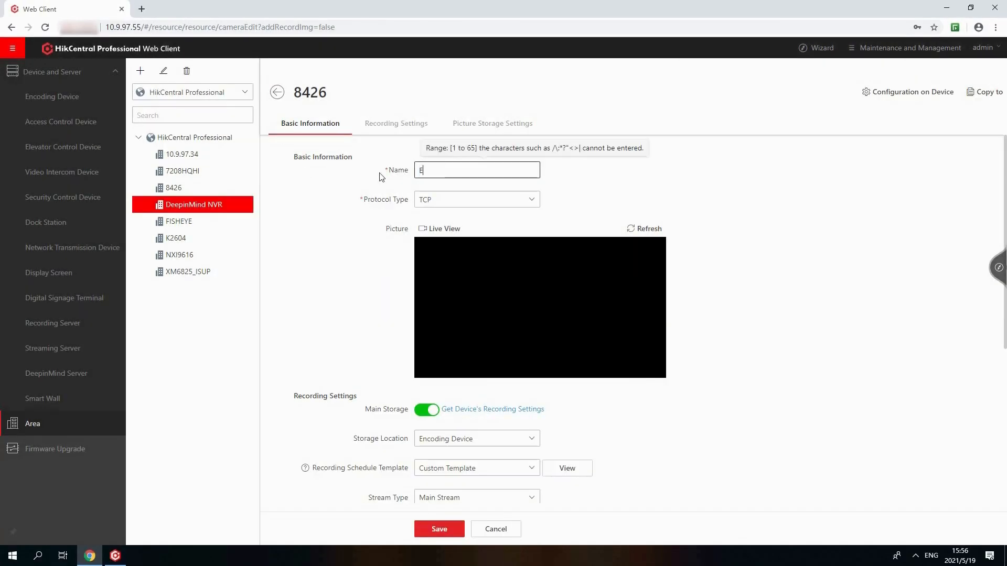
pyautogui.write('ast Gate')
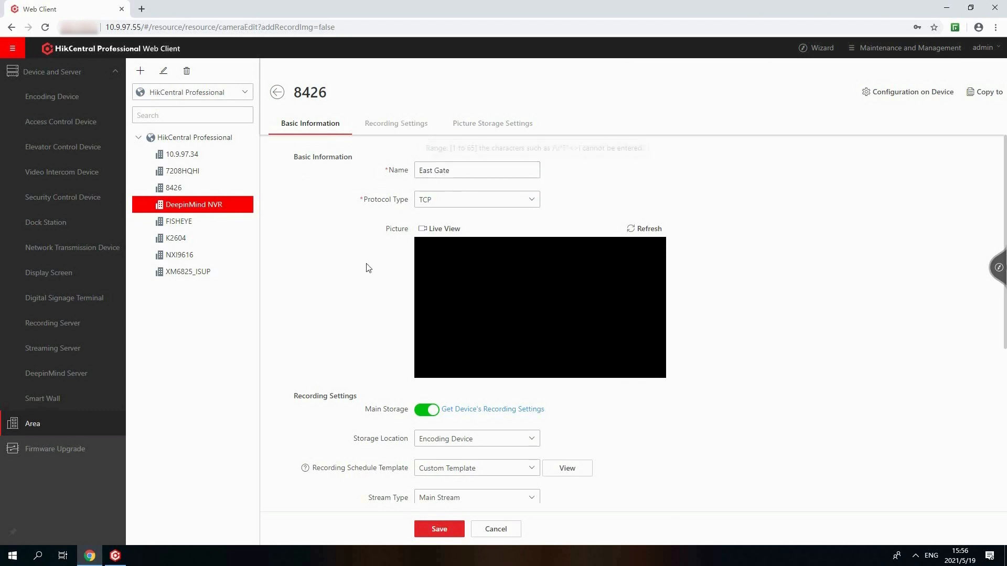
# - In Recording Settings keep the storage location as Encoding Device
pyautogui.click(396, 123)
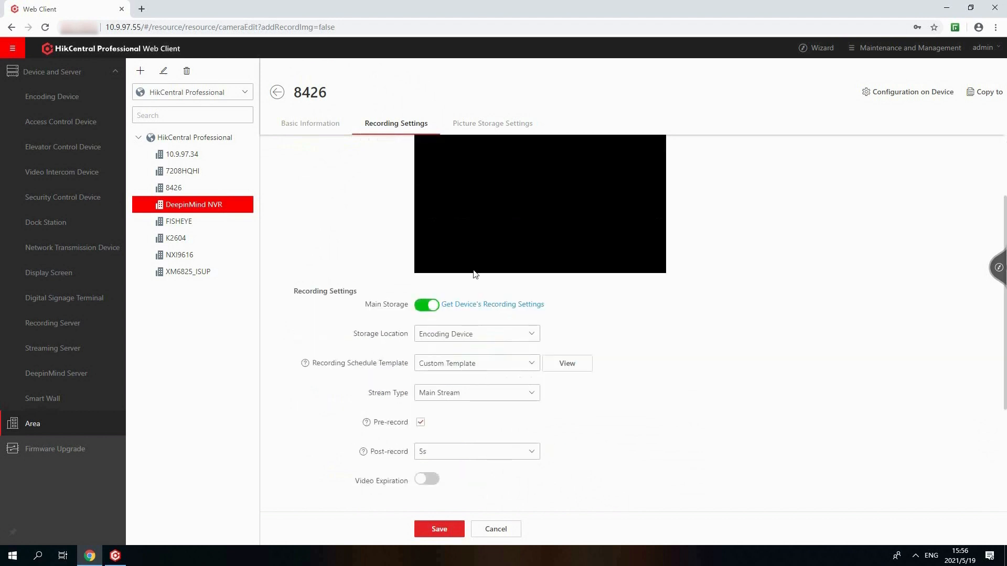
pyautogui.moveTo(490, 307)
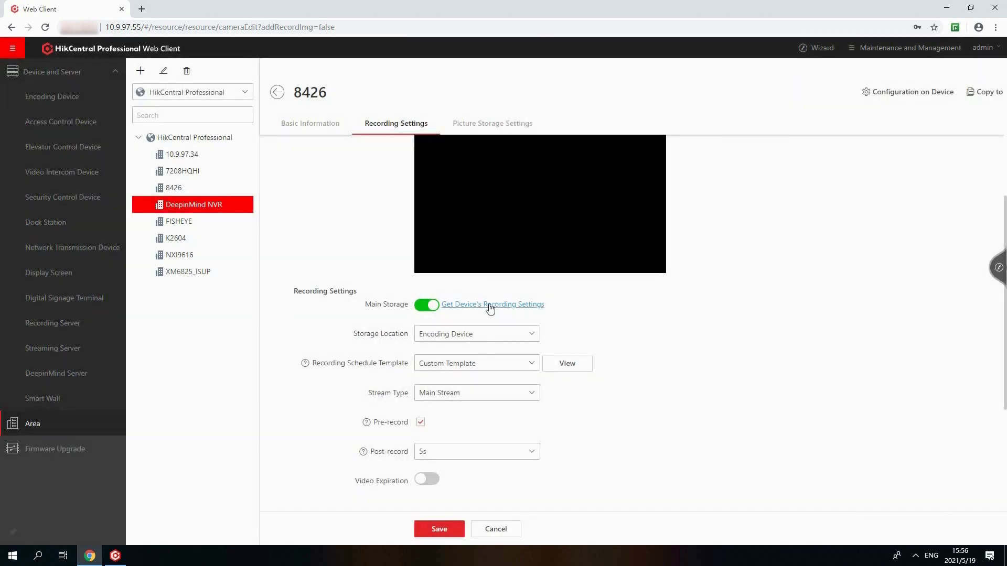
pyautogui.click(476, 229)
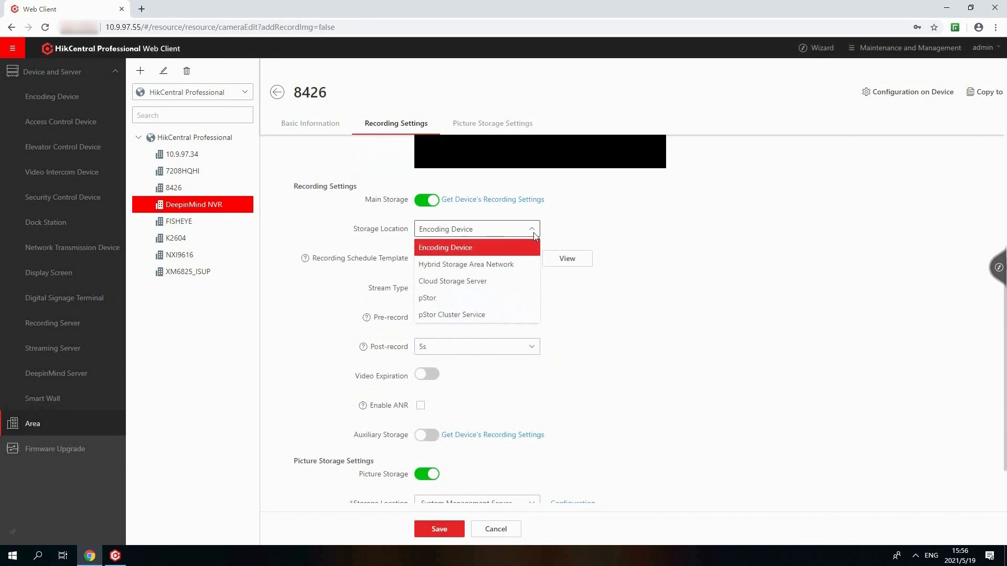
pyautogui.click(445, 248)
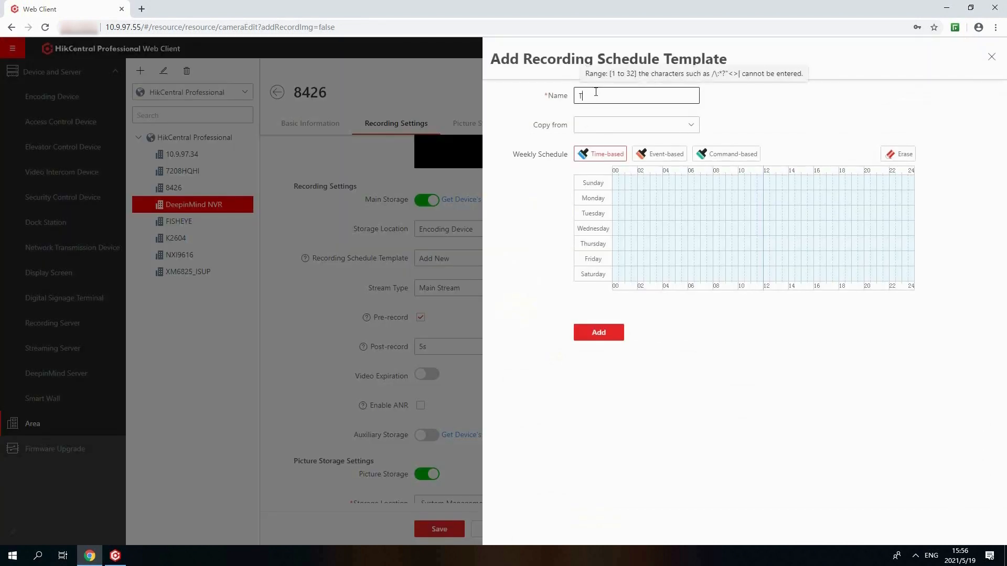
# - Add the TEST template recording 12–24 every day and save the camera's recording settings
pyautogui.moveTo(765, 183); pyautogui.dragTo(912, 273)
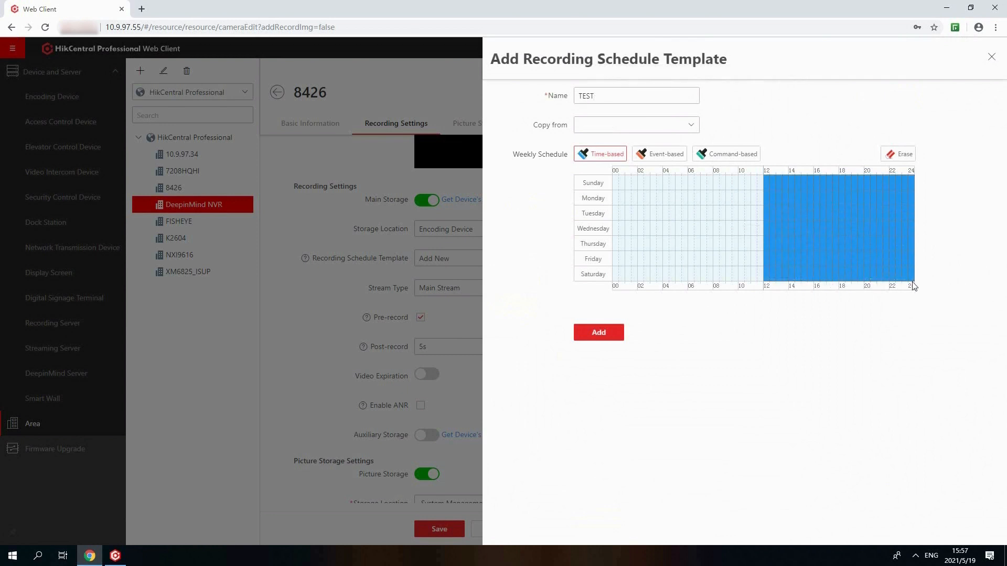
pyautogui.click(598, 332)
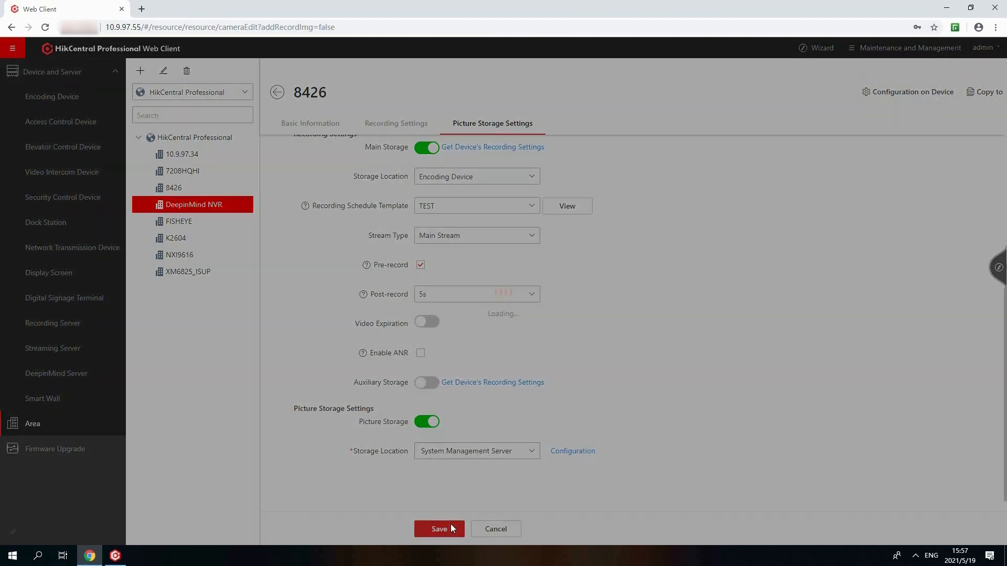
pyautogui.click(440, 528)
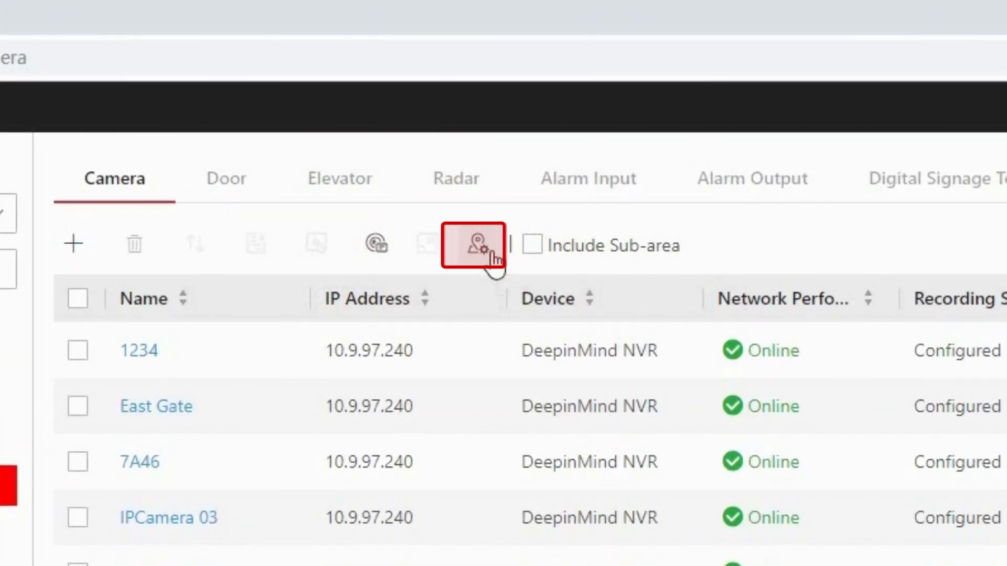
# - Open the area's Map Settings and dismiss the GIS Map panel without enabling it
pyautogui.click(474, 245)
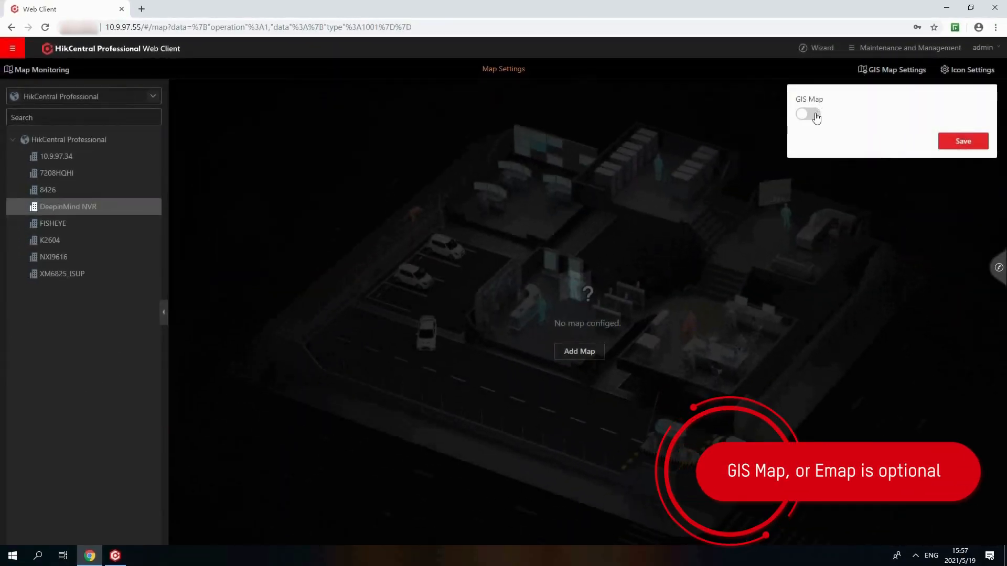
pyautogui.click(808, 113)
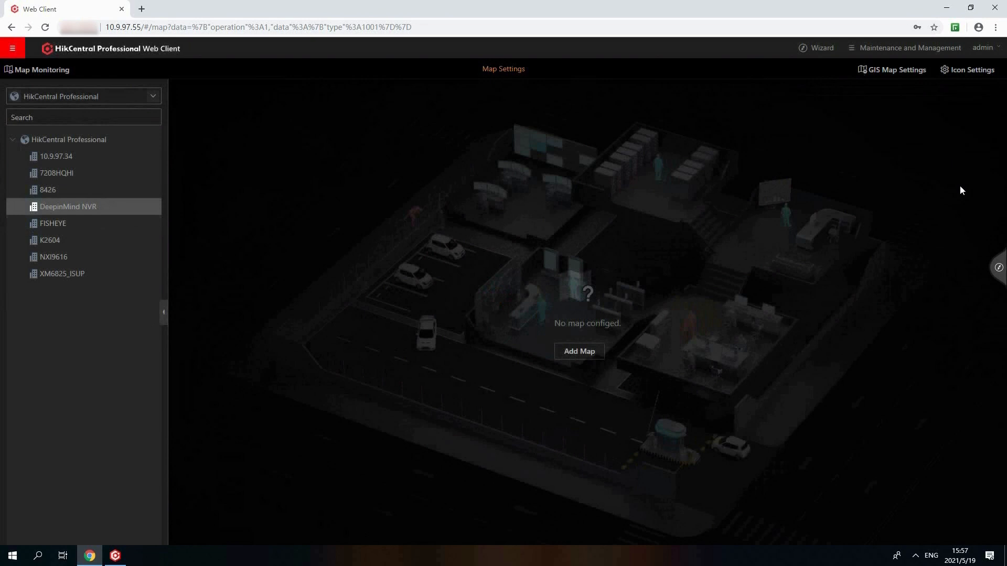
# - Add the plant floor-plan image as a map and place DeepinMind NVR cameras TEST A and TEST B on it
pyautogui.click(577, 351)
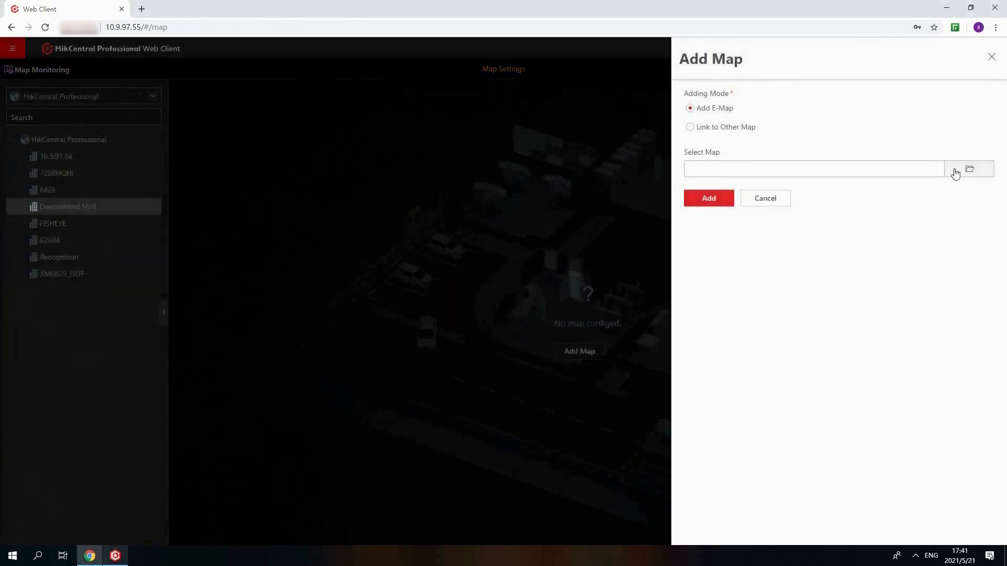
pyautogui.click(708, 198)
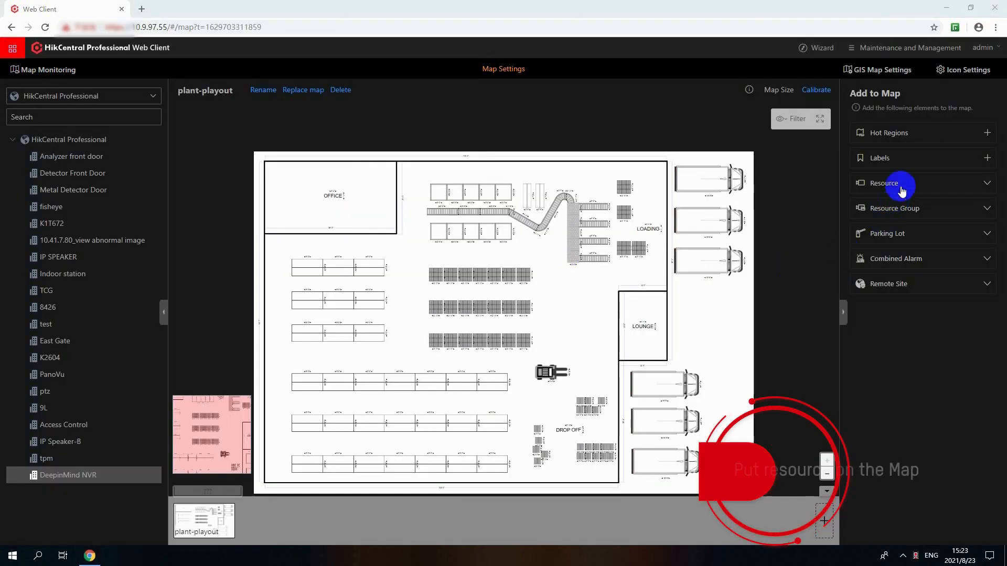
pyautogui.click(883, 183)
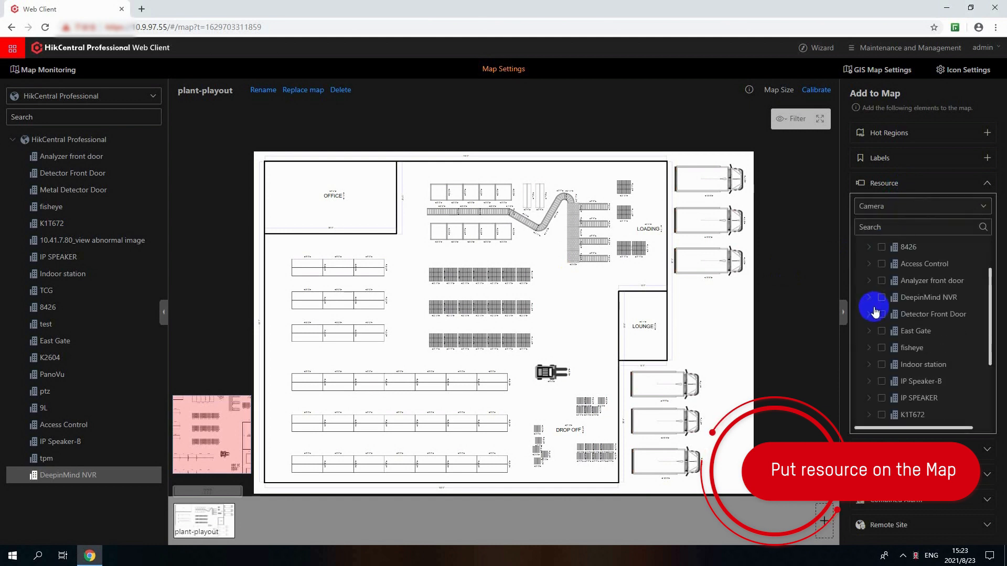
pyautogui.click(868, 296)
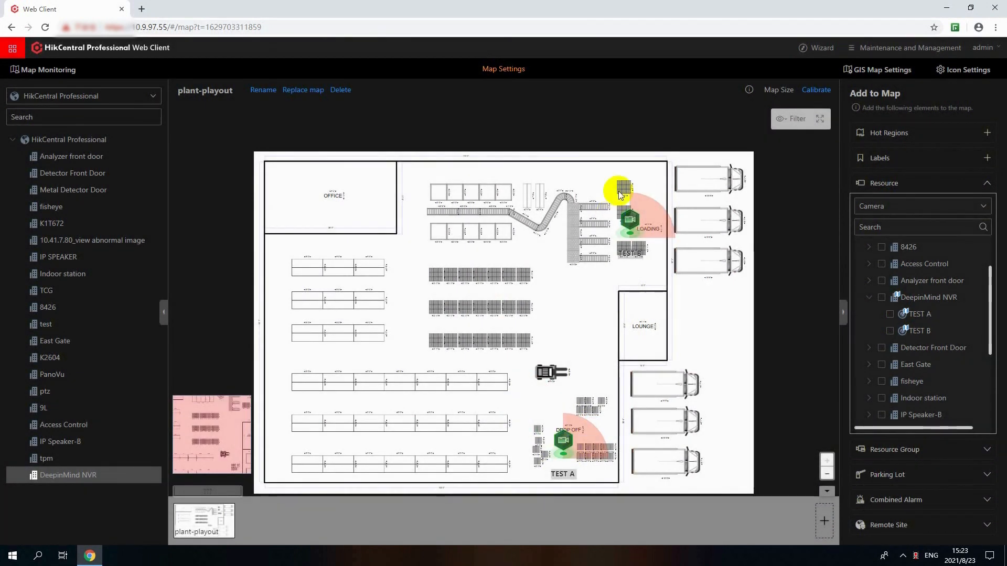
pyautogui.rightClick(630, 217)
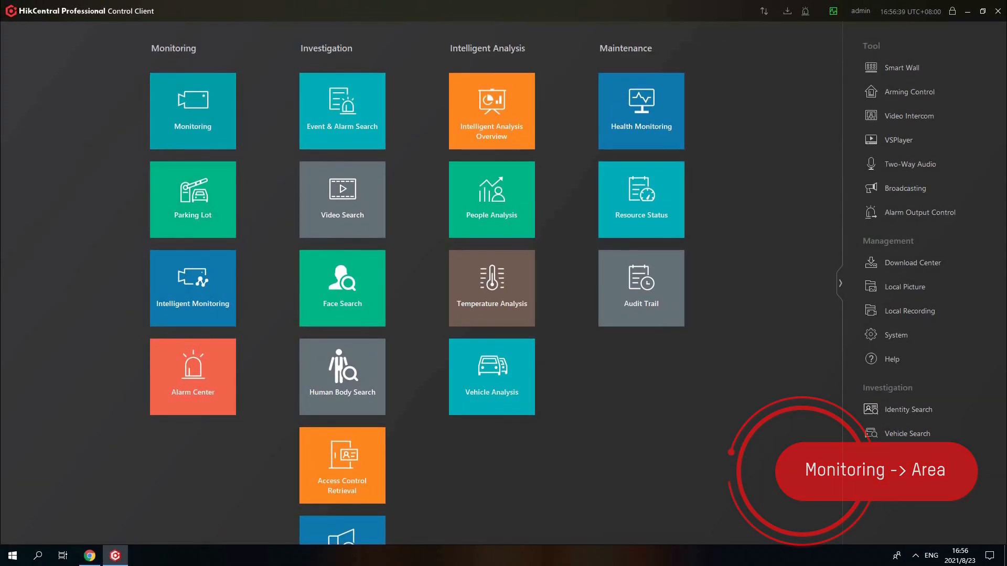
# - Stream TEST A and TEST B live in Monitoring with a 9-window division
pyautogui.click(191, 110)
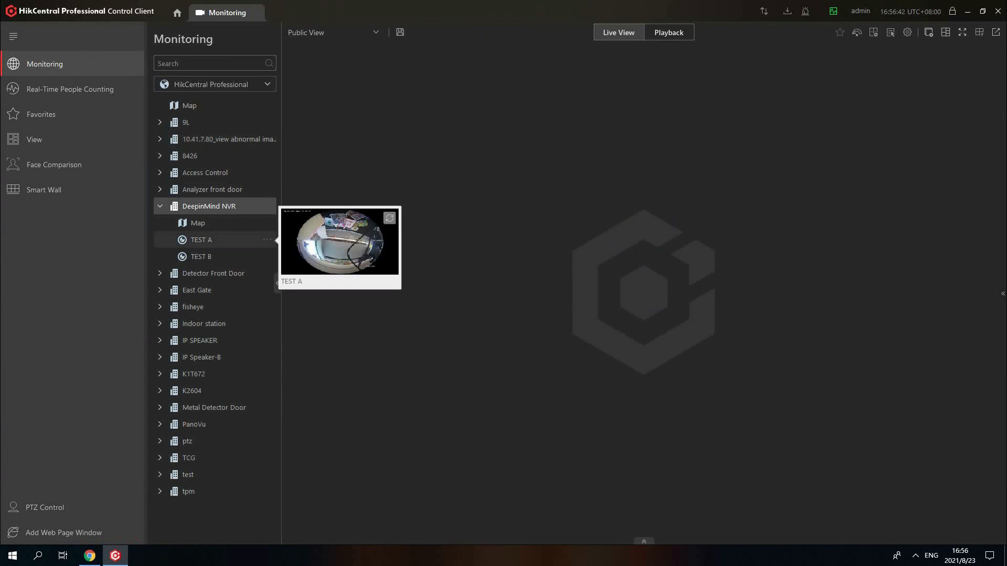
pyautogui.click(202, 256)
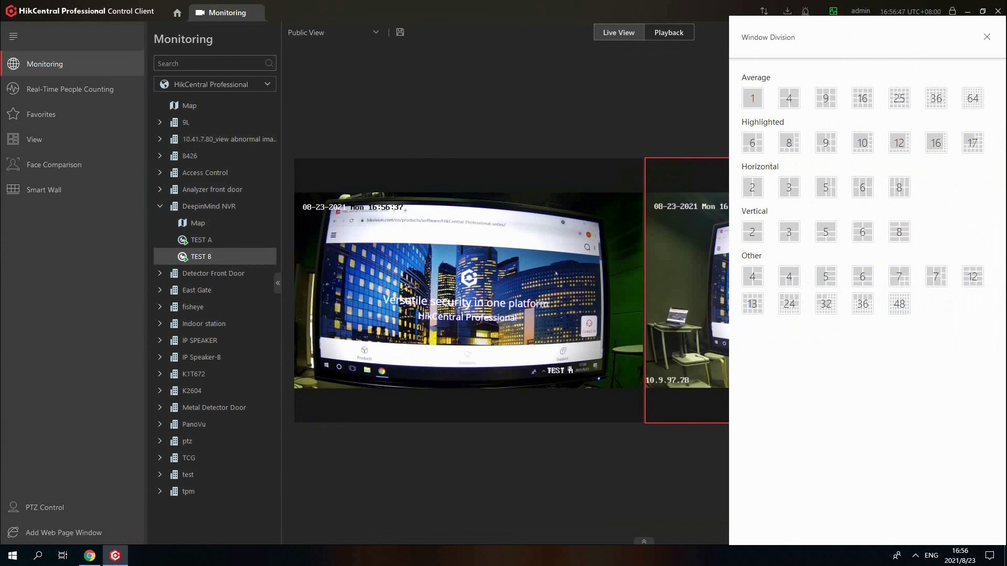
pyautogui.click(825, 98)
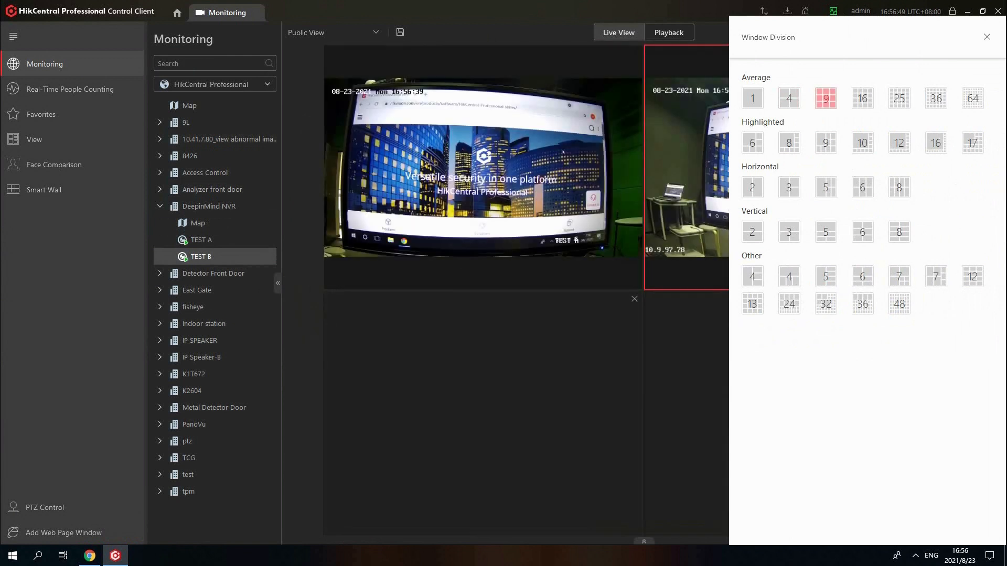
pyautogui.click(862, 97)
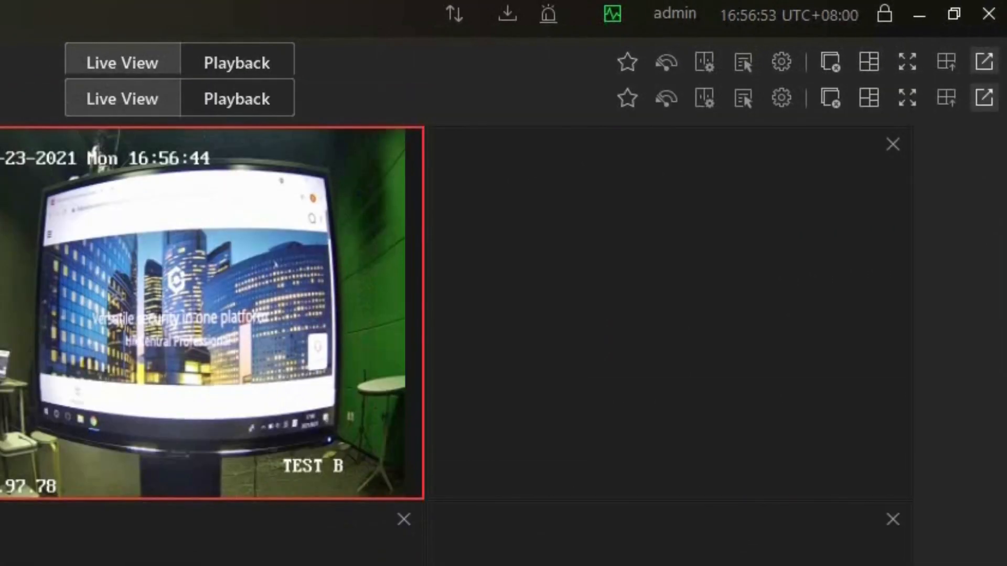
# - Detach the live view into a separate window
pyautogui.click(983, 61)
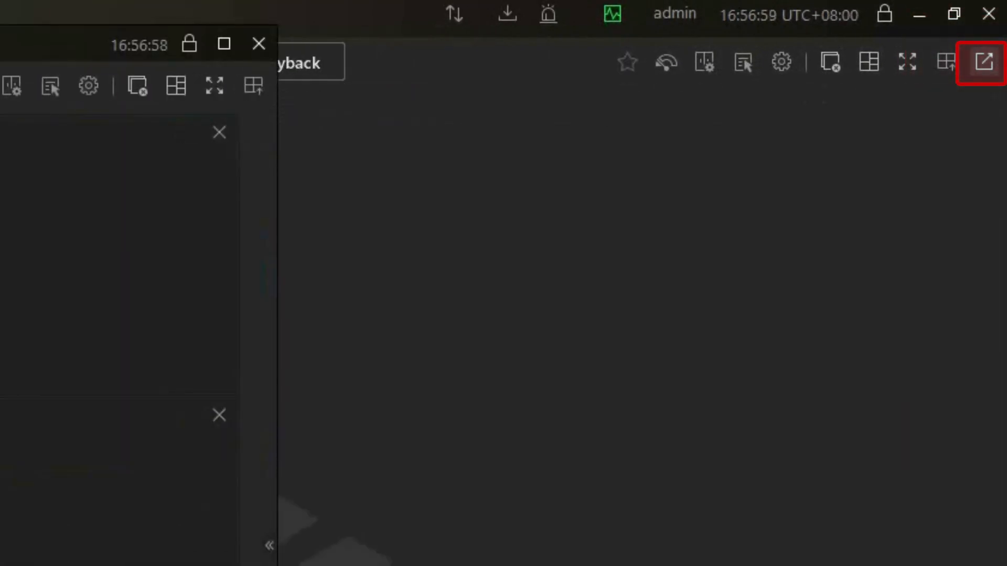
pyautogui.click(982, 62)
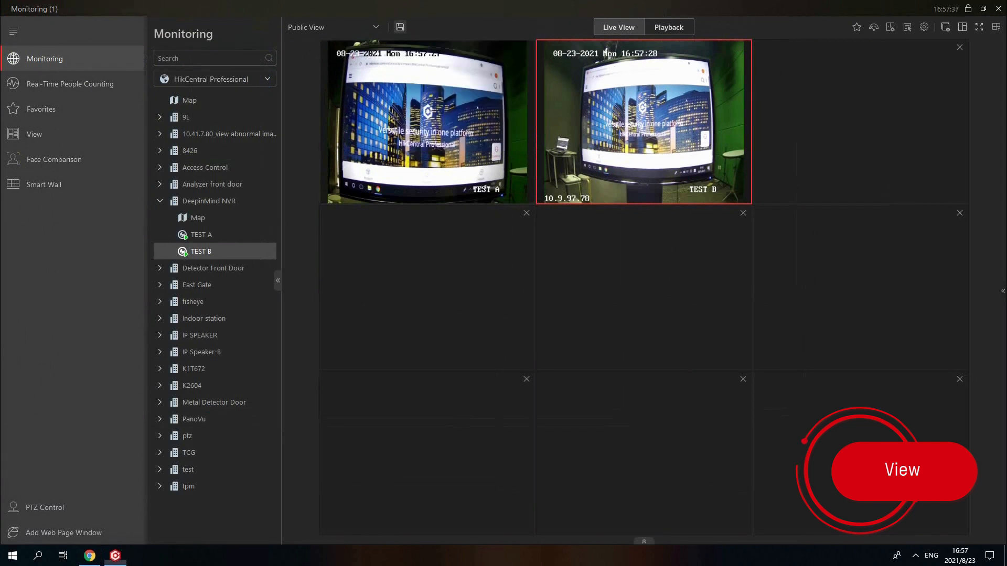
# - Open the public view TESTVIEW streaming TEST A and TEST B side by side
pyautogui.click(33, 134)
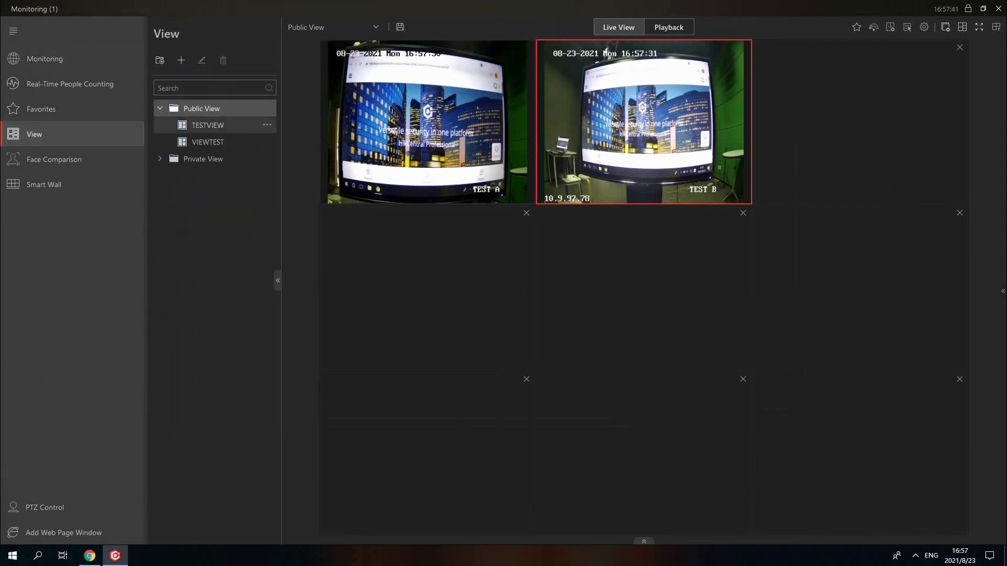
pyautogui.doubleClick(643, 121)
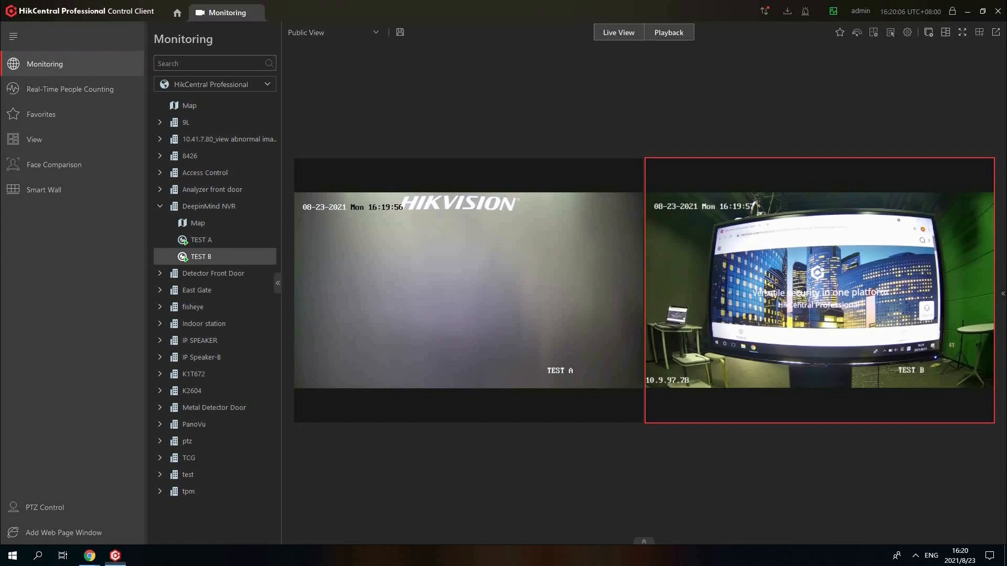
# - Export the synchronized TEST A and TEST B playback clips as an EXE file
pyautogui.click(668, 33)
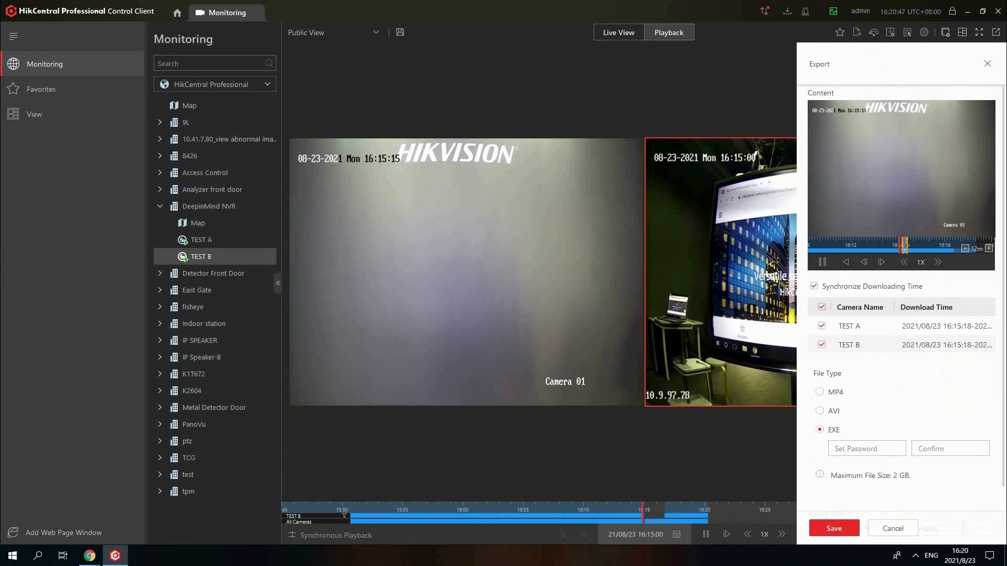
pyautogui.click(834, 528)
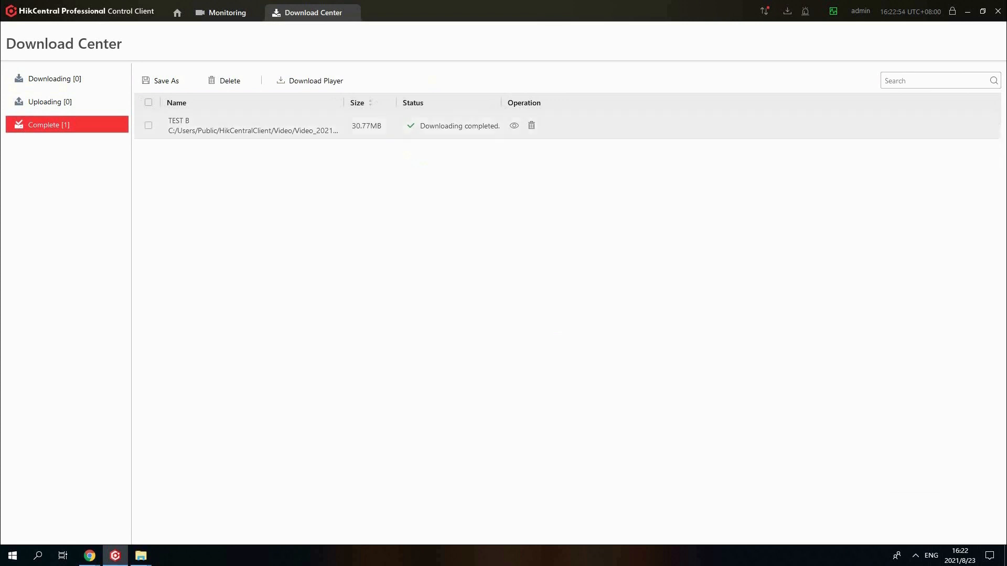
# - Play the exported TEST B video from its download folder, then return to monitoring playback
pyautogui.click(514, 124)
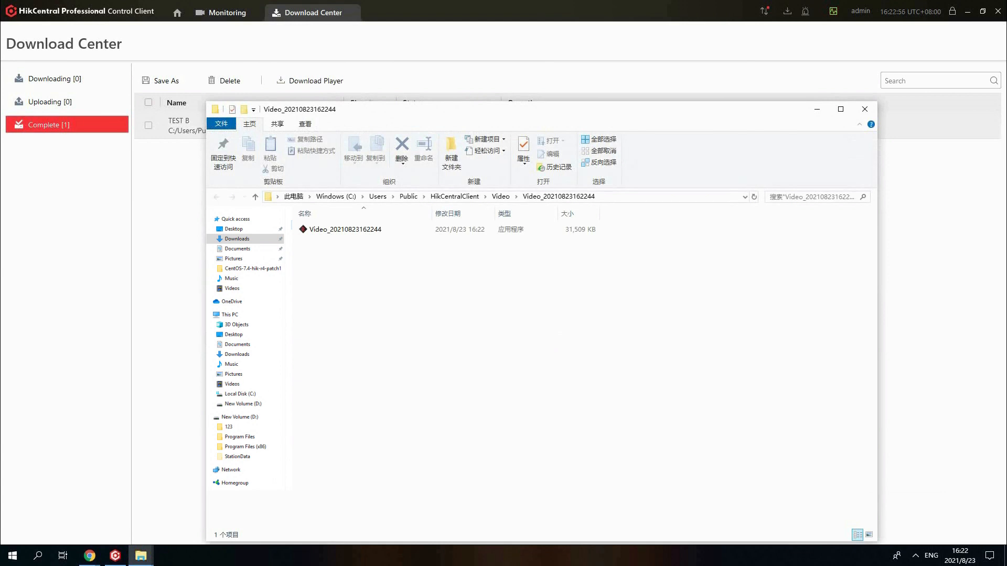
pyautogui.doubleClick(345, 229)
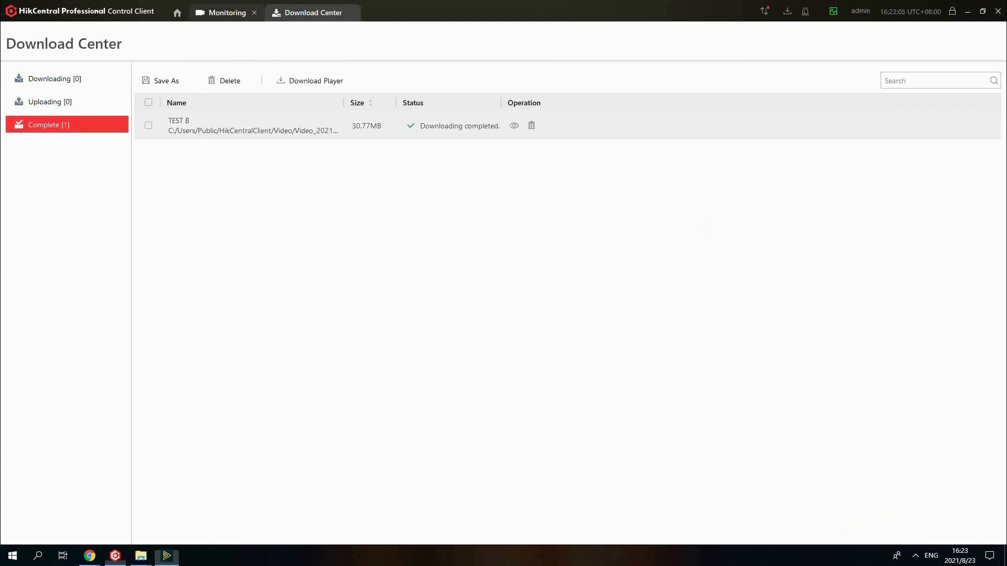
pyautogui.click(226, 12)
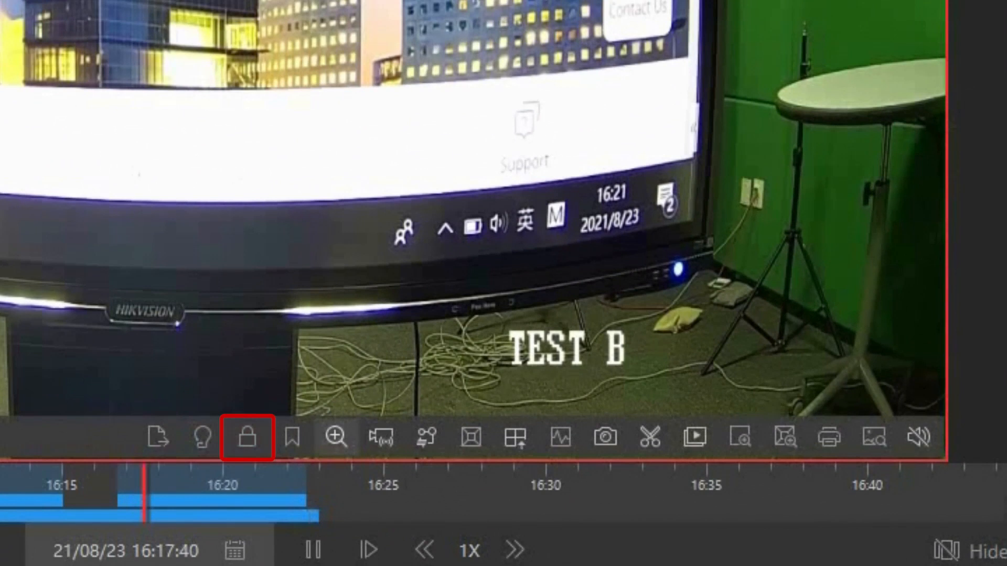
# - Lock the TEST B footage in playback and go back to the home page
pyautogui.click(248, 438)
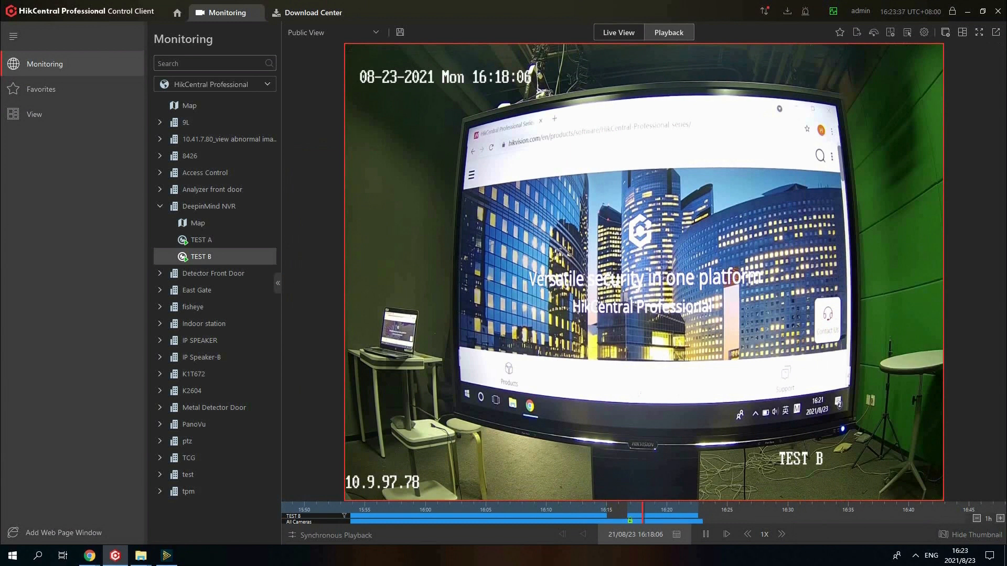
pyautogui.click(176, 12)
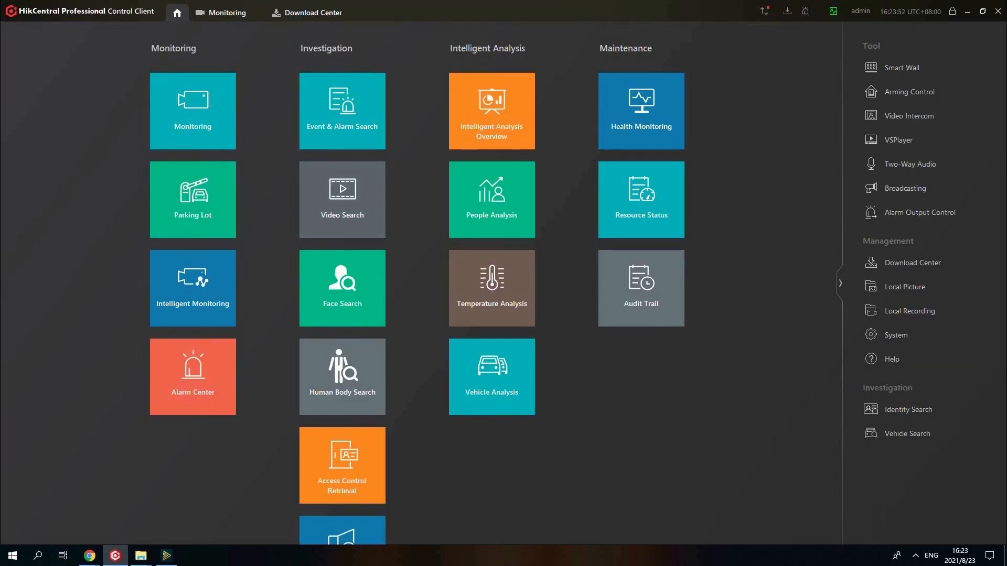
# - Search locked footage from all DeepinMind NVR cameras and view the first clip's details
pyautogui.click(342, 200)
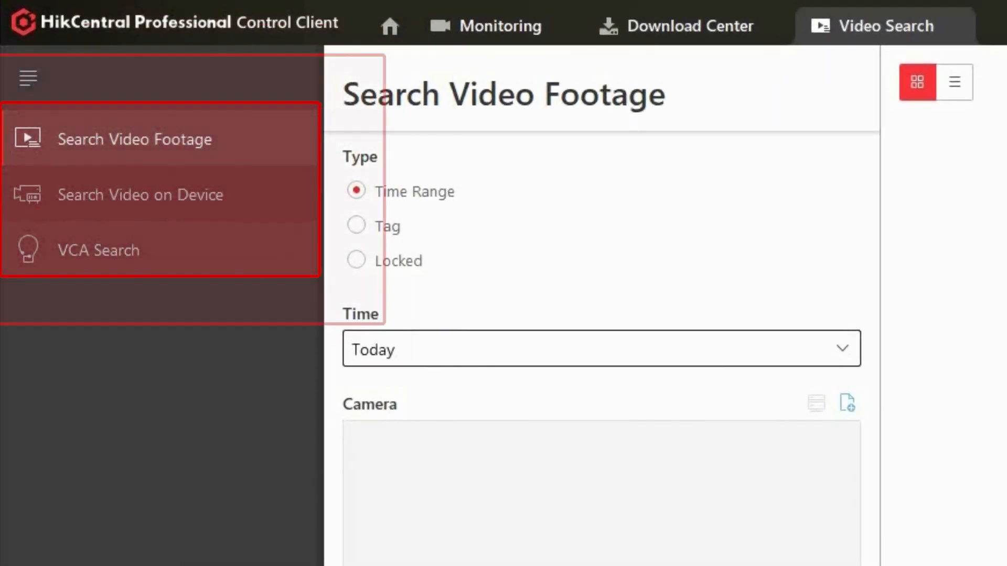
pyautogui.click(351, 257)
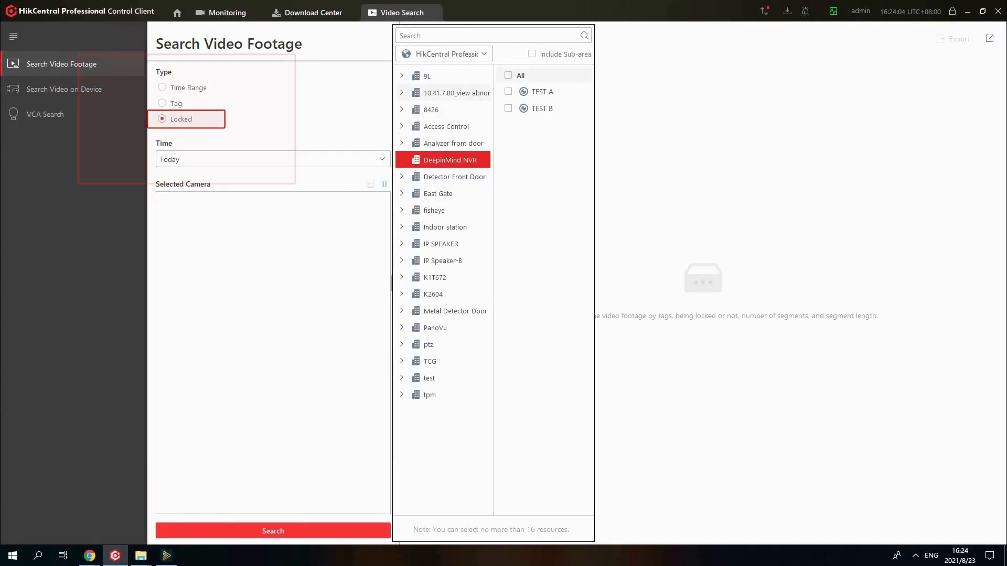
pyautogui.click(508, 76)
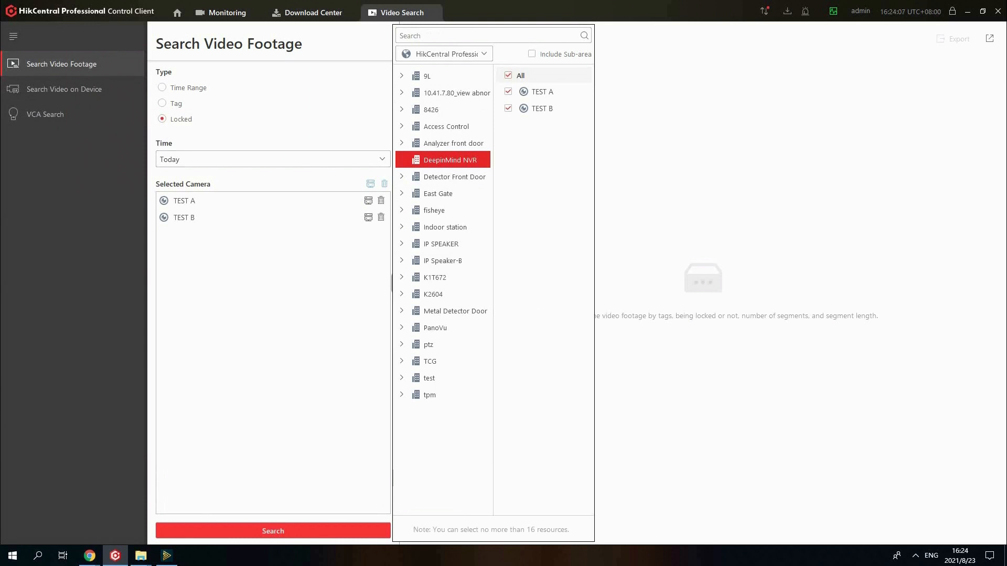
pyautogui.click(273, 530)
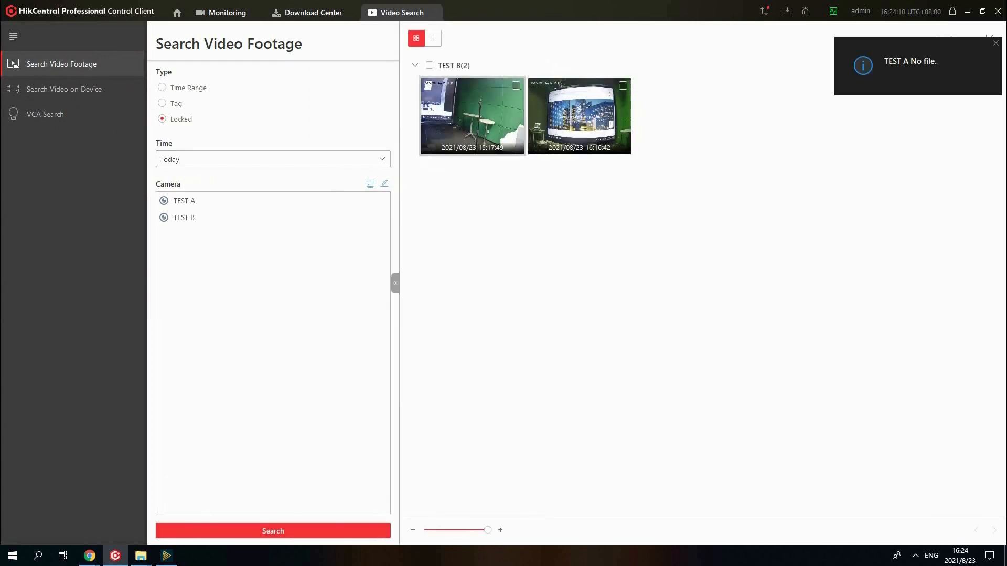
pyautogui.click(472, 115)
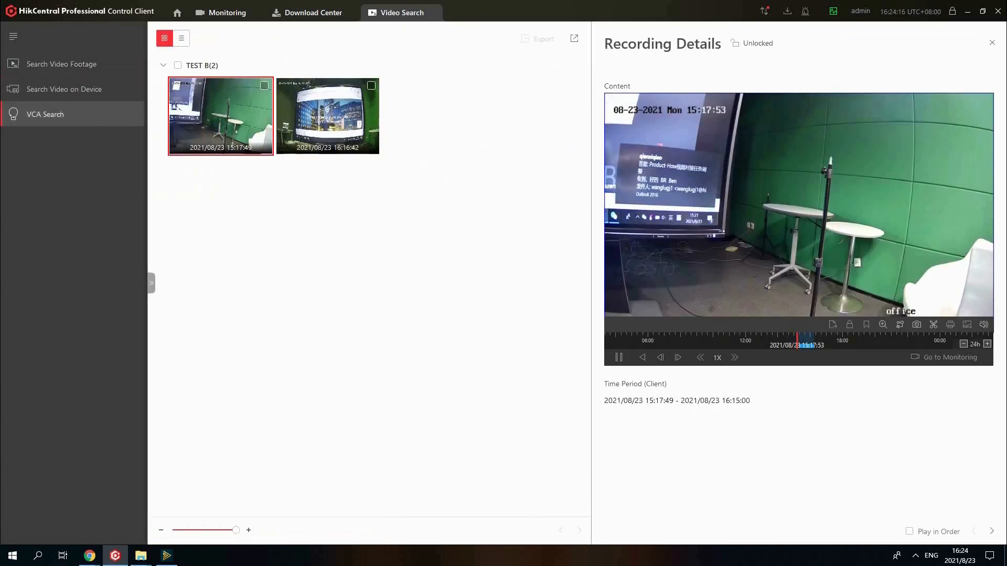
# - Switch to VCA Search for dynamic analysis on TEST A
pyautogui.click(45, 115)
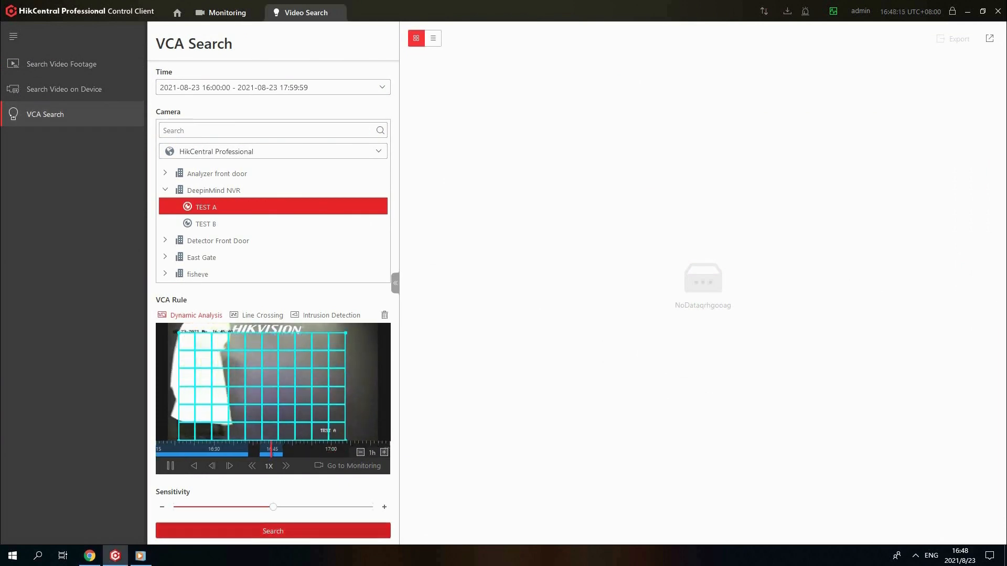
# - Run the VCA search on TEST A, then go to Monitoring and the client's System settings
pyautogui.click(273, 531)
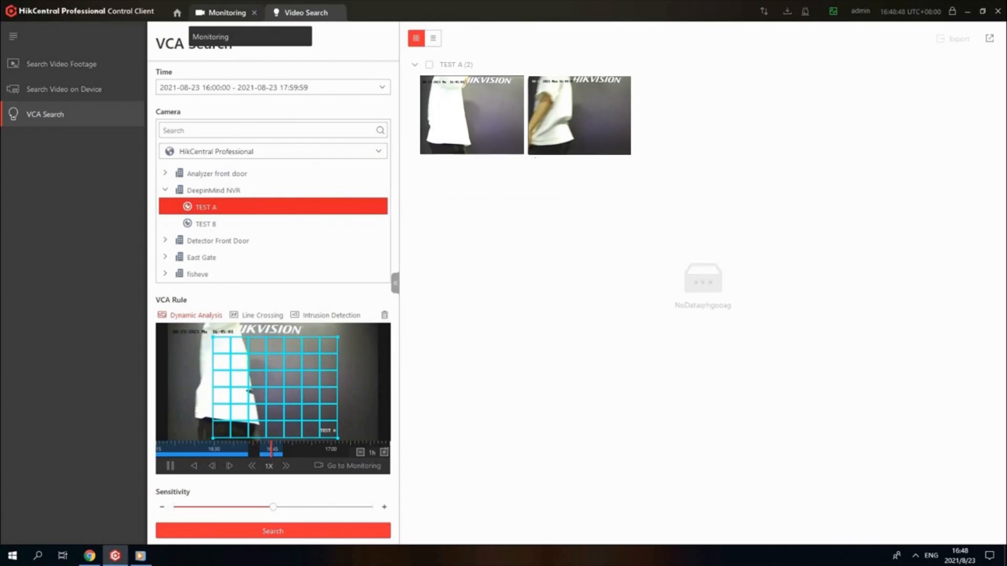
pyautogui.click(224, 13)
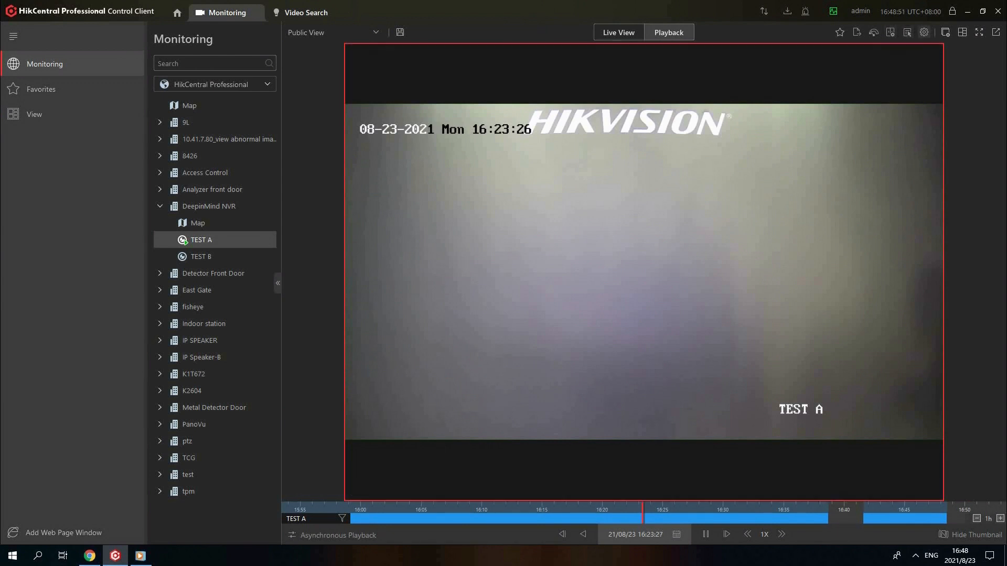
pyautogui.click(377, 12)
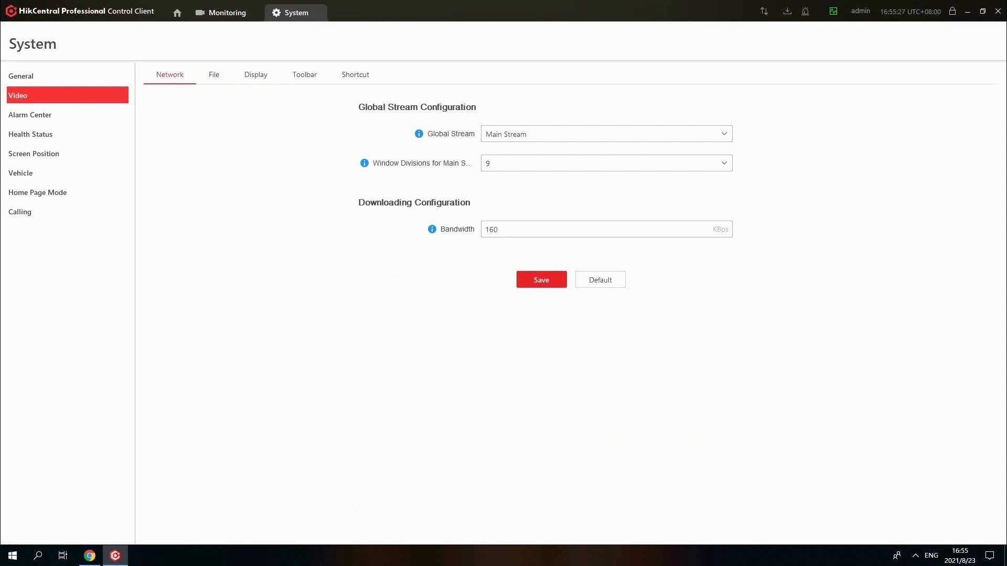
# - Review the File snapshot and Display window settings, then show Monitoring live view
pyautogui.click(213, 75)
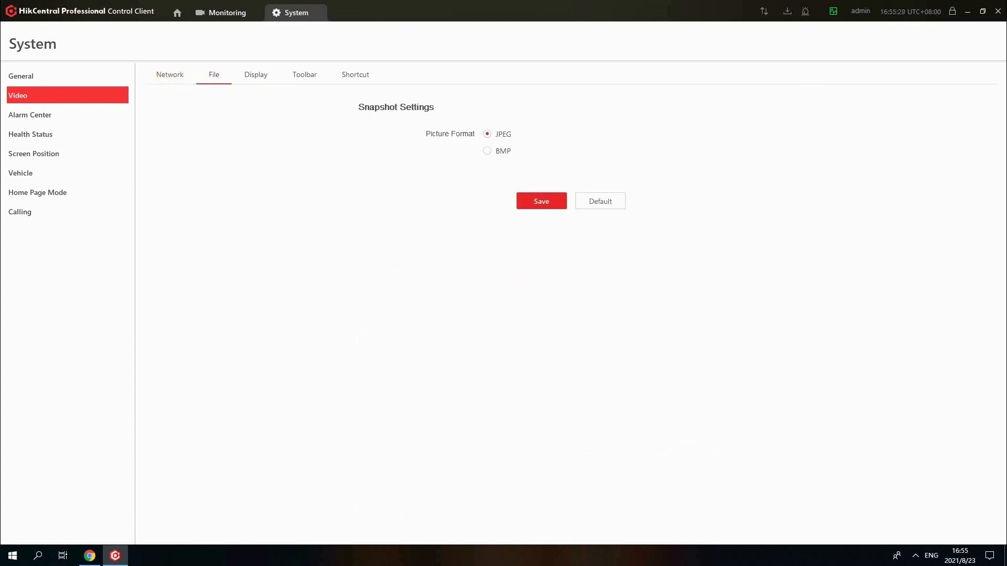
pyautogui.click(256, 74)
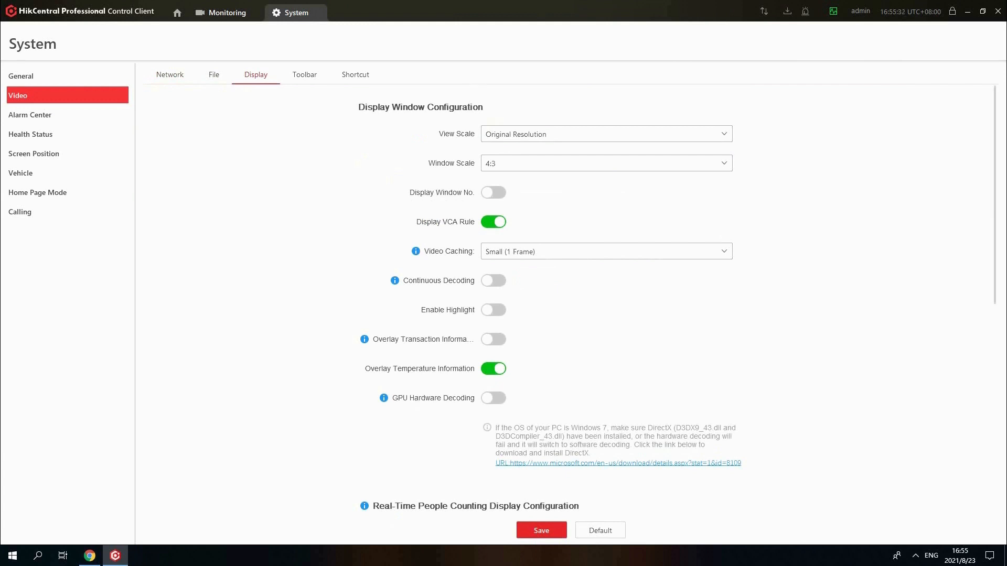
pyautogui.click(304, 74)
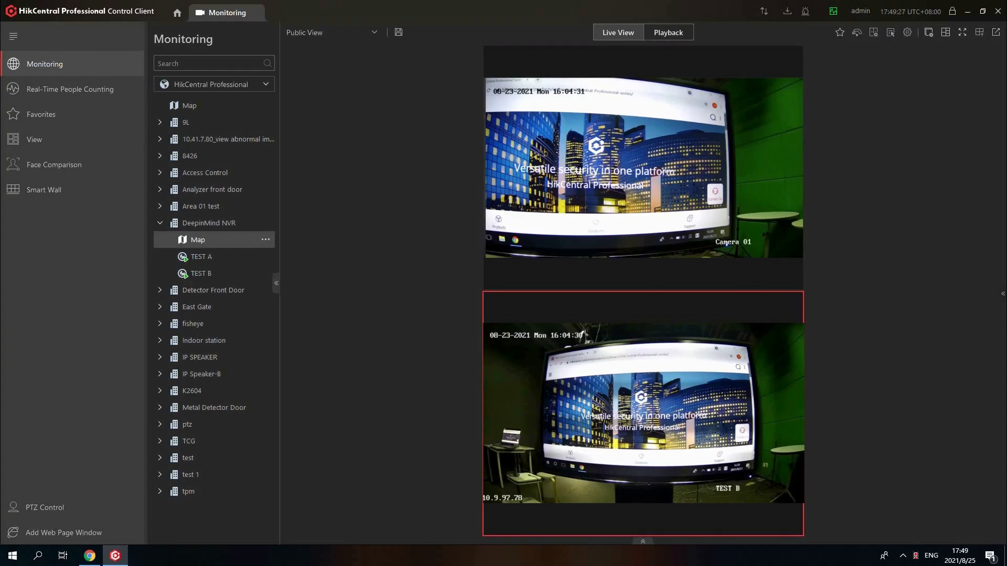
# - Show the DeepinMind NVR map in a window and preview TEST B from its map icon
pyautogui.click(198, 240)
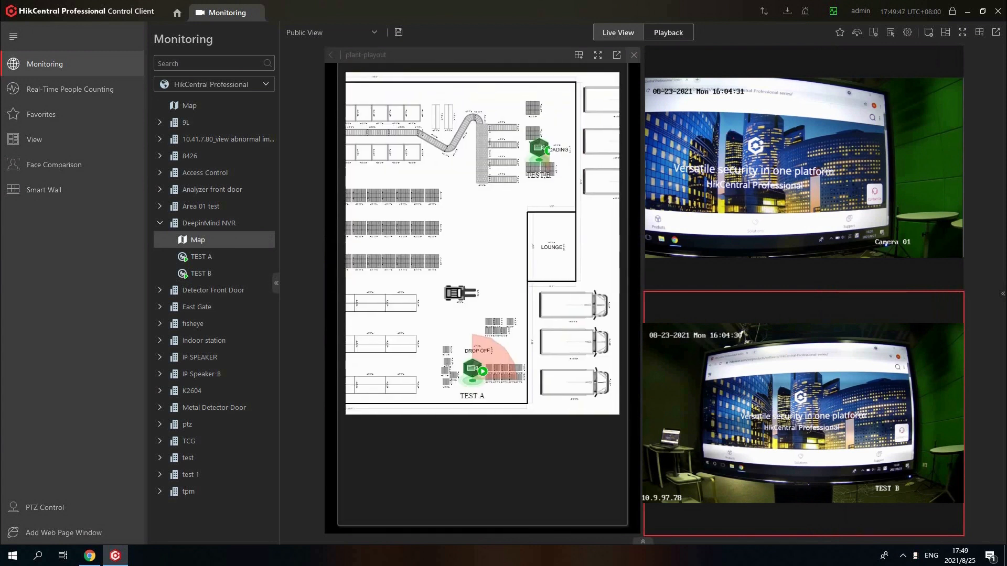
pyautogui.click(538, 149)
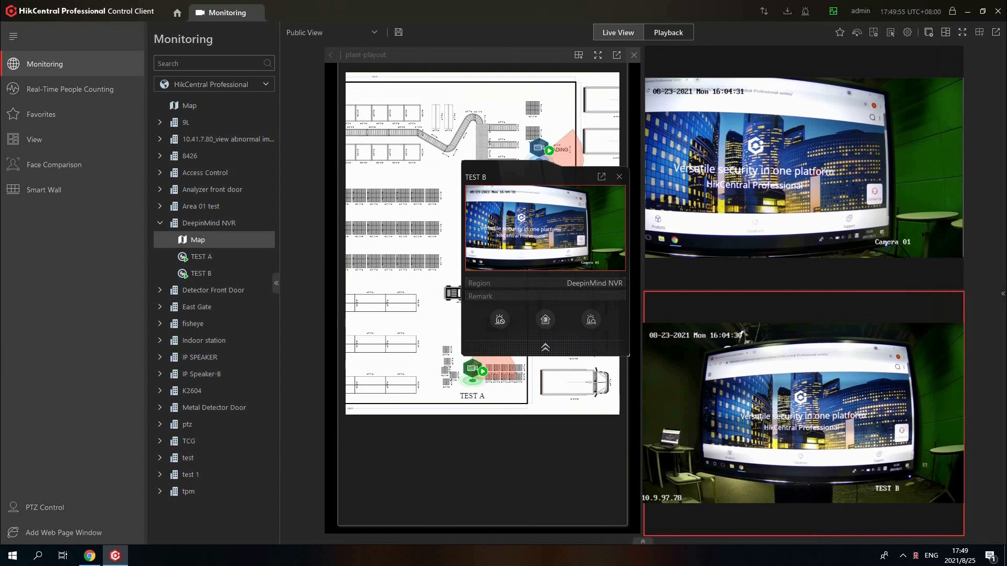
pyautogui.moveTo(590, 319)
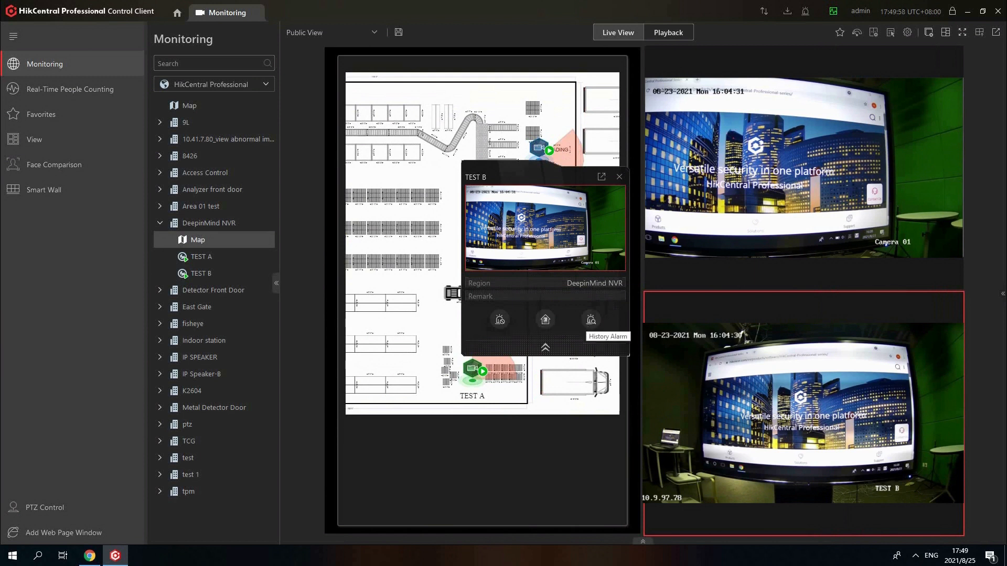